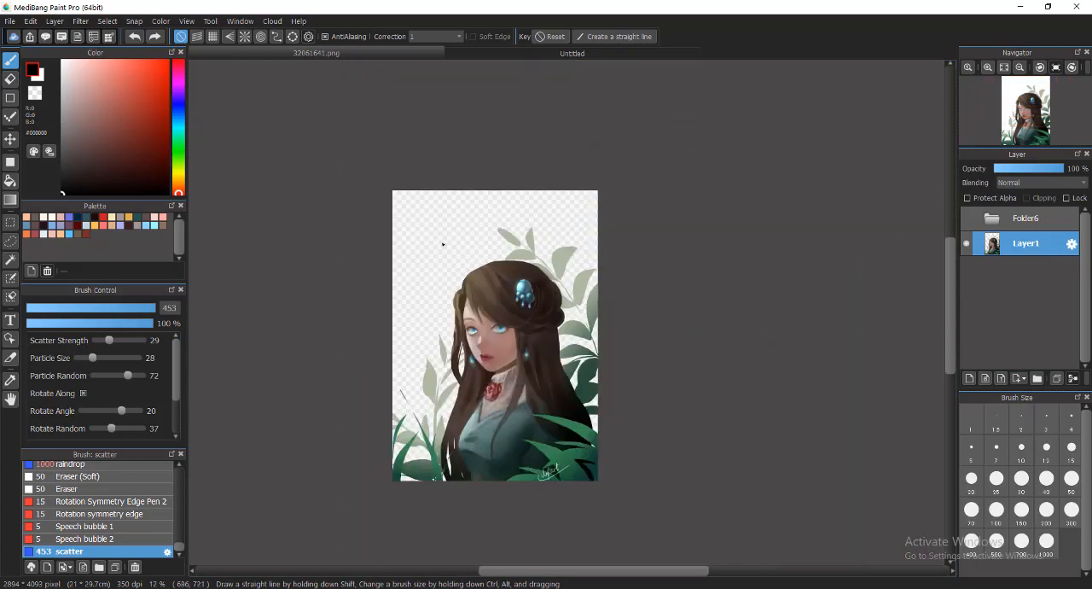
{"action": "mouse_move", "coordinate": [441, 236]}
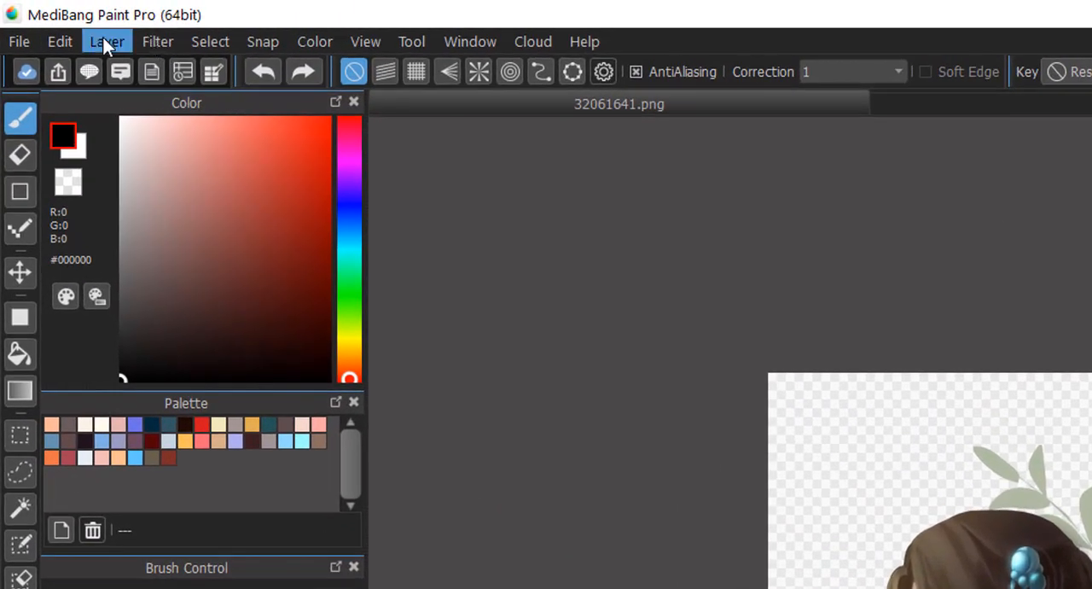
- Duplicate Layer1 with Layer > Duplicate, making two identical copies
{"action": "left_click", "coordinate": [102, 41]}
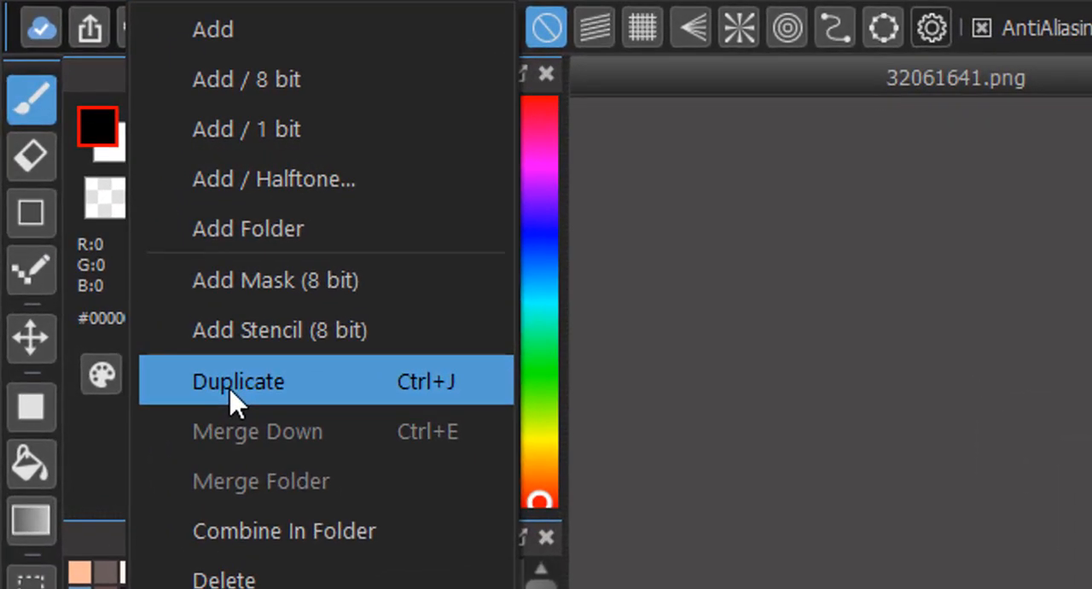
{"action": "mouse_move", "coordinate": [427, 427]}
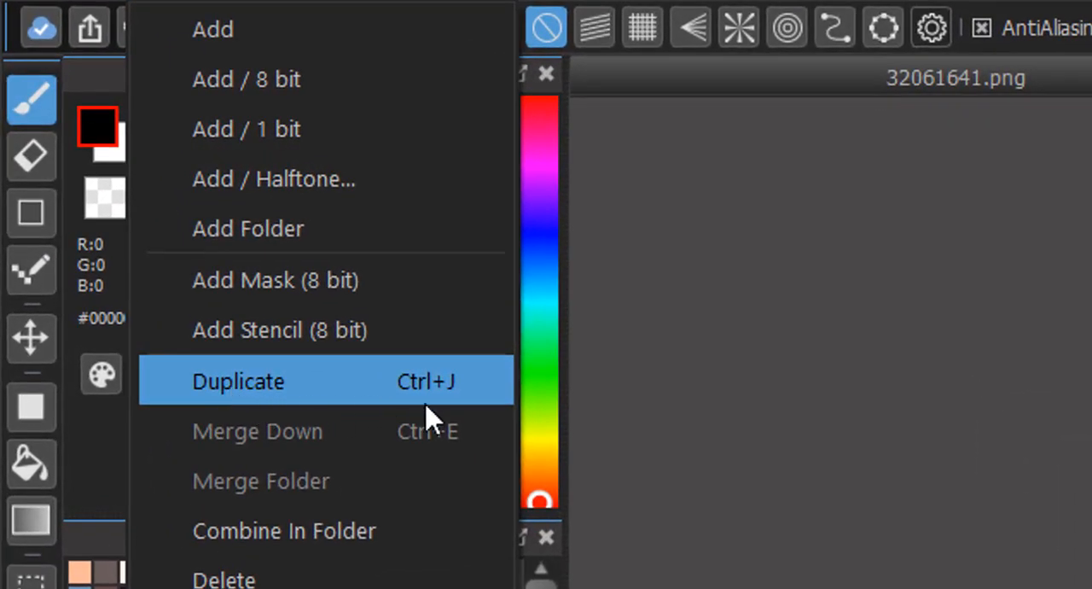
{"action": "left_click", "coordinate": [238, 381]}
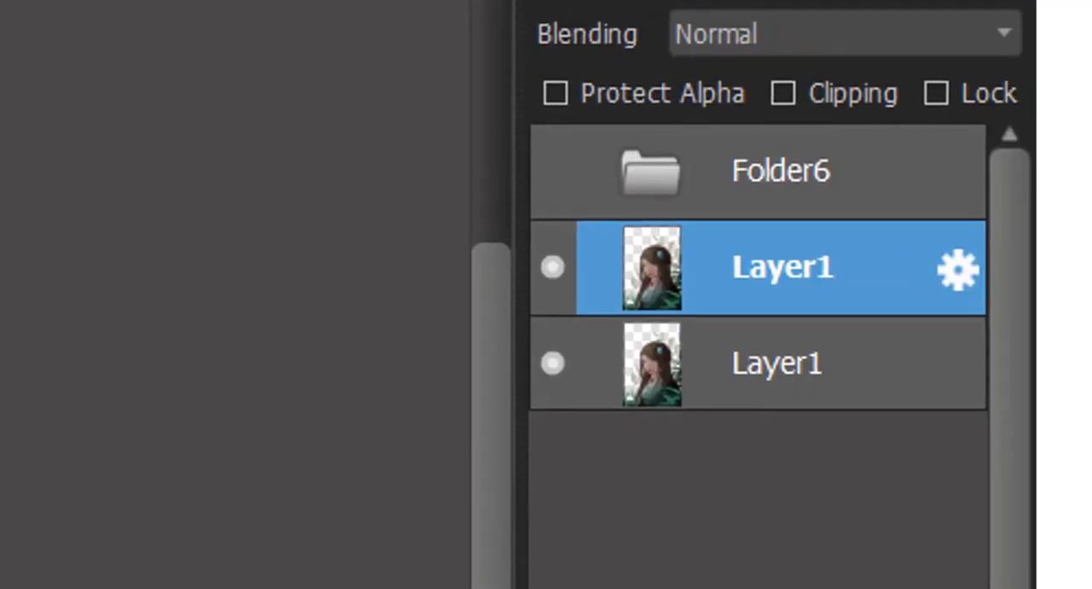
{"action": "mouse_move", "coordinate": [763, 295]}
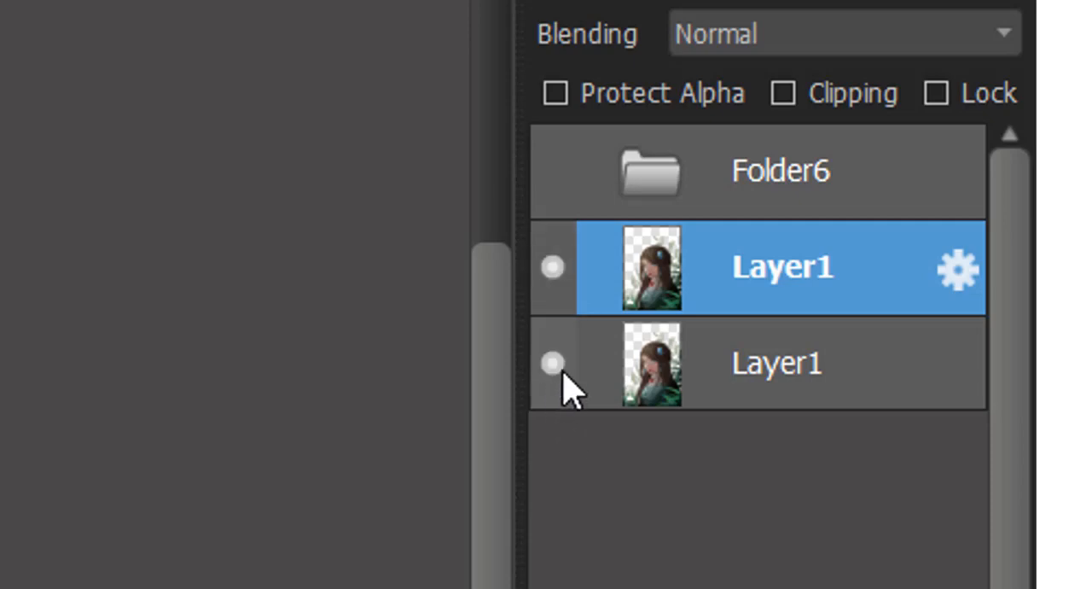
{"action": "mouse_move", "coordinate": [807, 333]}
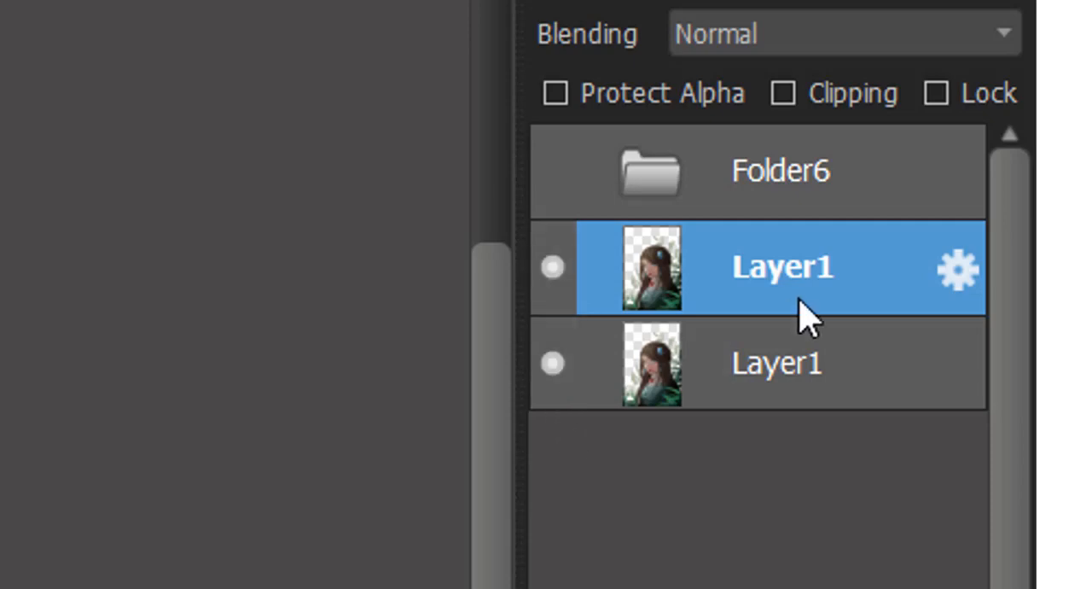
{"action": "mouse_move", "coordinate": [815, 281]}
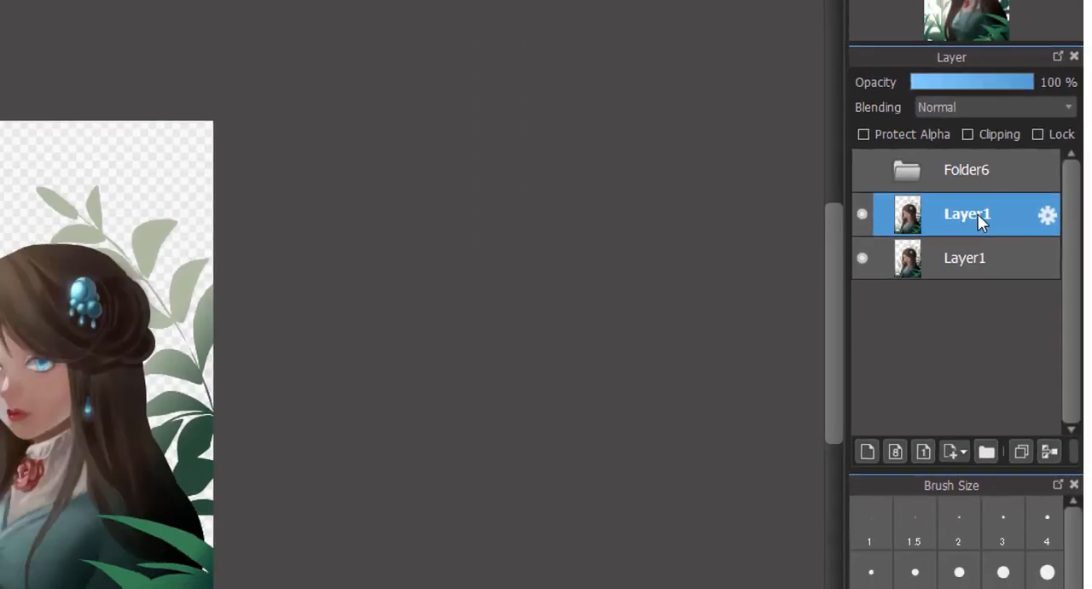
- Rename the upper Layer1 copy to 'expand'
{"action": "double_click", "coordinate": [963, 215]}
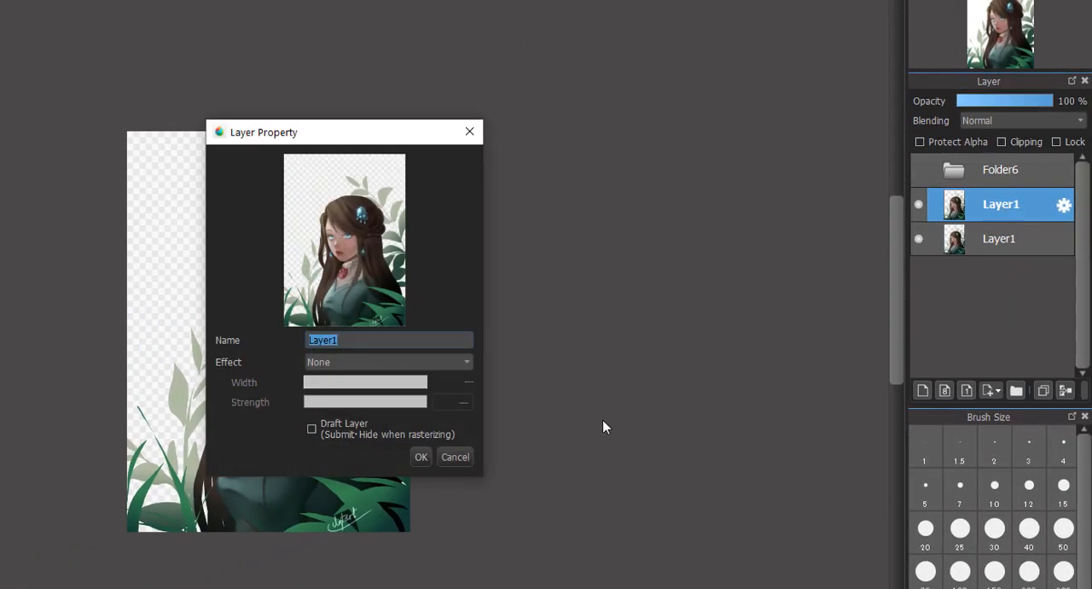
{"action": "type", "text": "expand"}
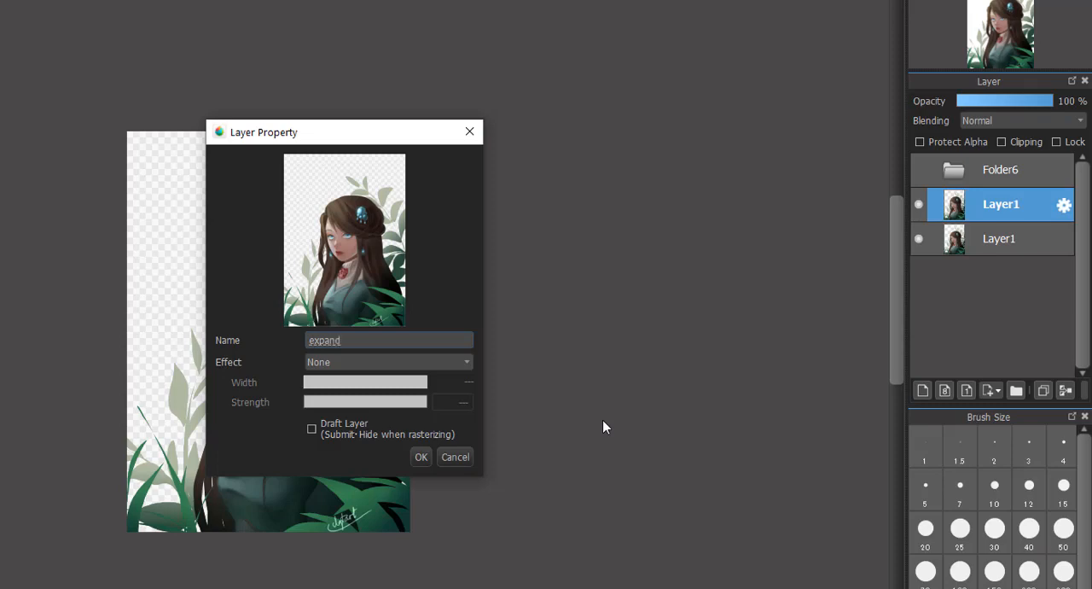
{"action": "left_click", "coordinate": [420, 456]}
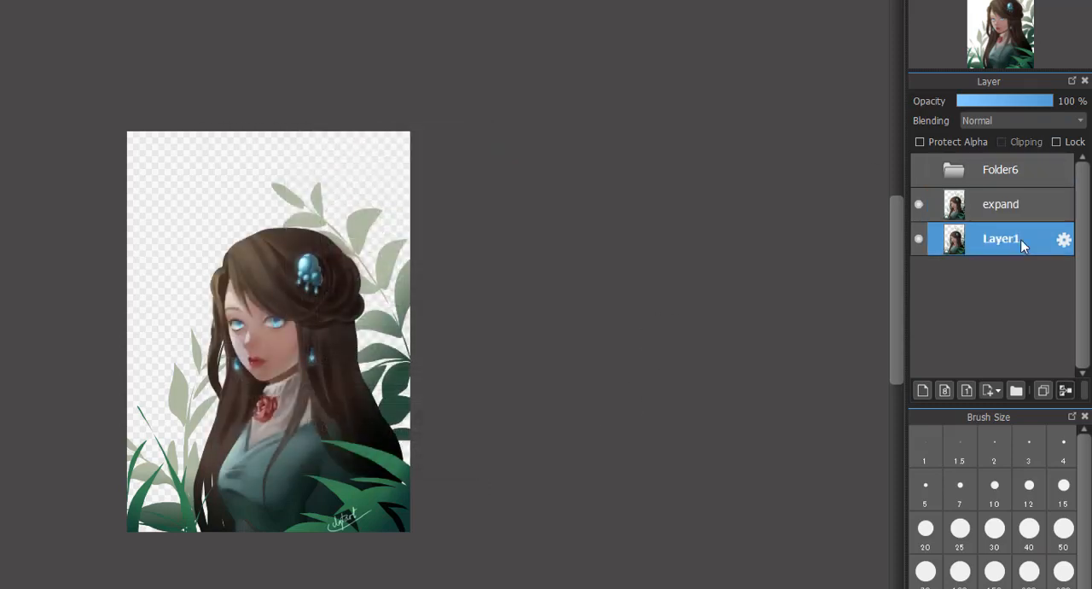
- Rename the lower copy to 'original', correcting its spelling
{"action": "double_click", "coordinate": [1000, 239]}
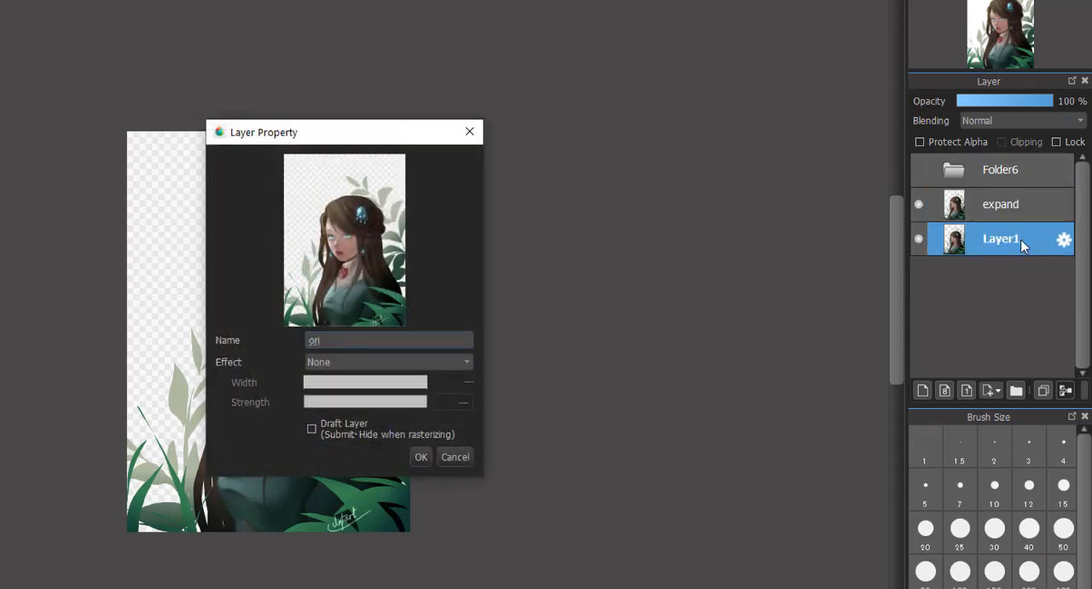
{"action": "left_click", "coordinate": [420, 455]}
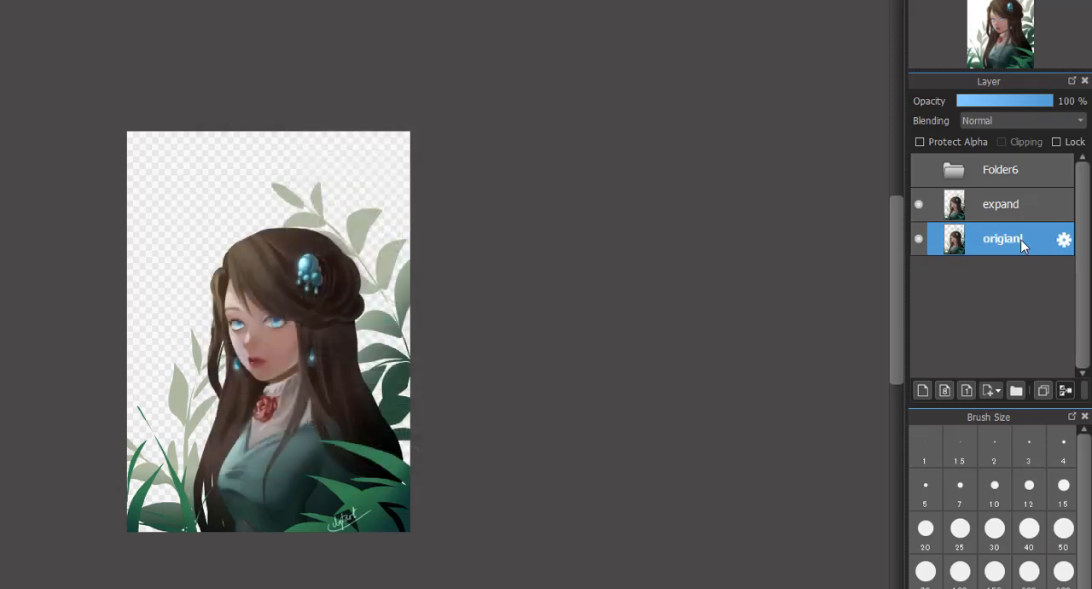
{"action": "mouse_move", "coordinate": [1011, 251]}
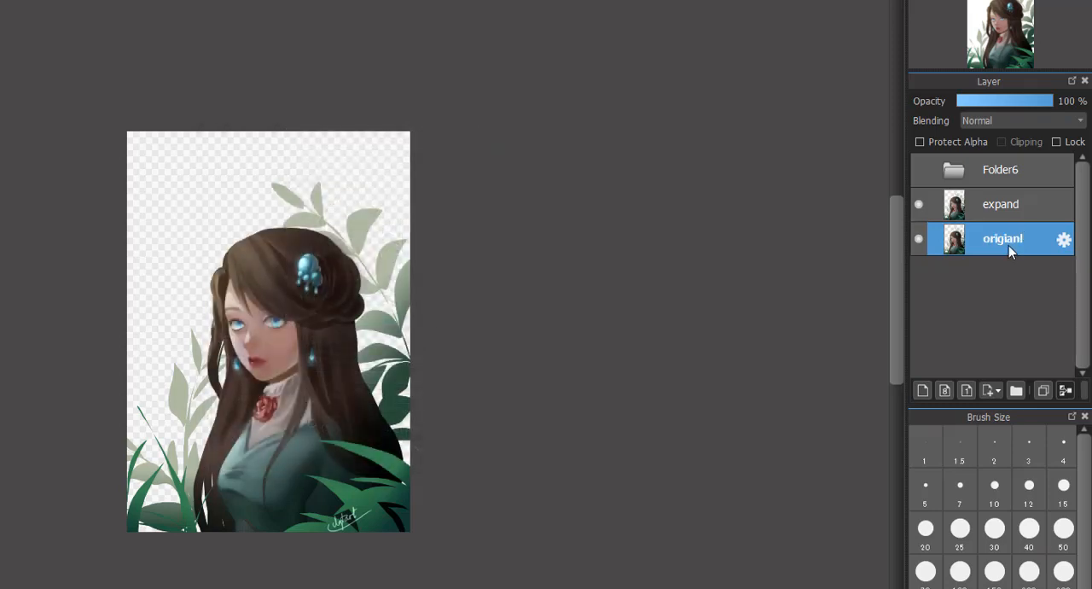
{"action": "double_click", "coordinate": [1009, 247]}
{"action": "type", "text": "original"}
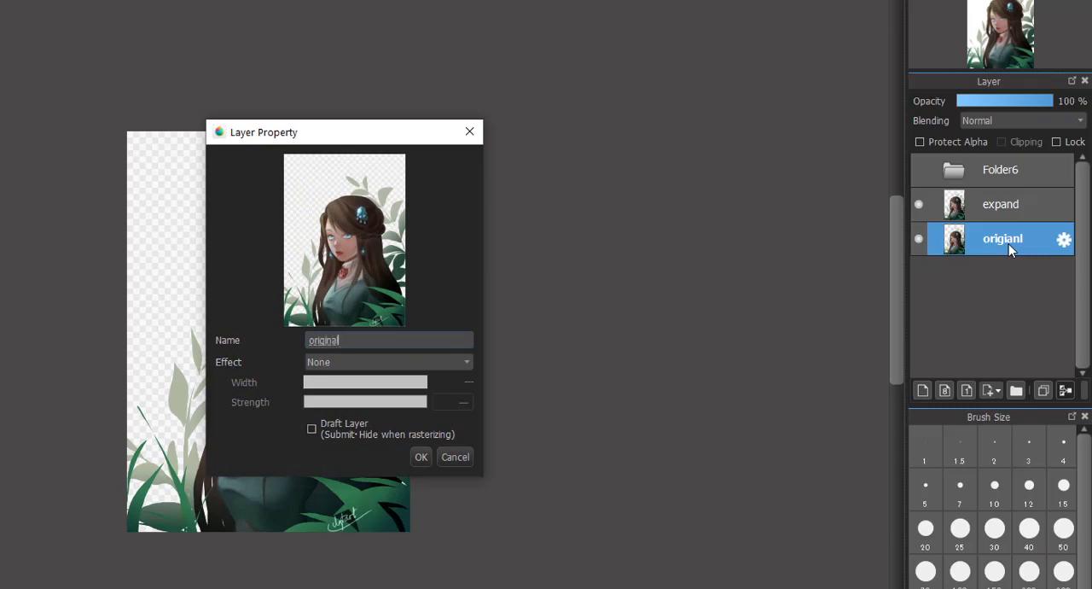
{"action": "left_click", "coordinate": [421, 456]}
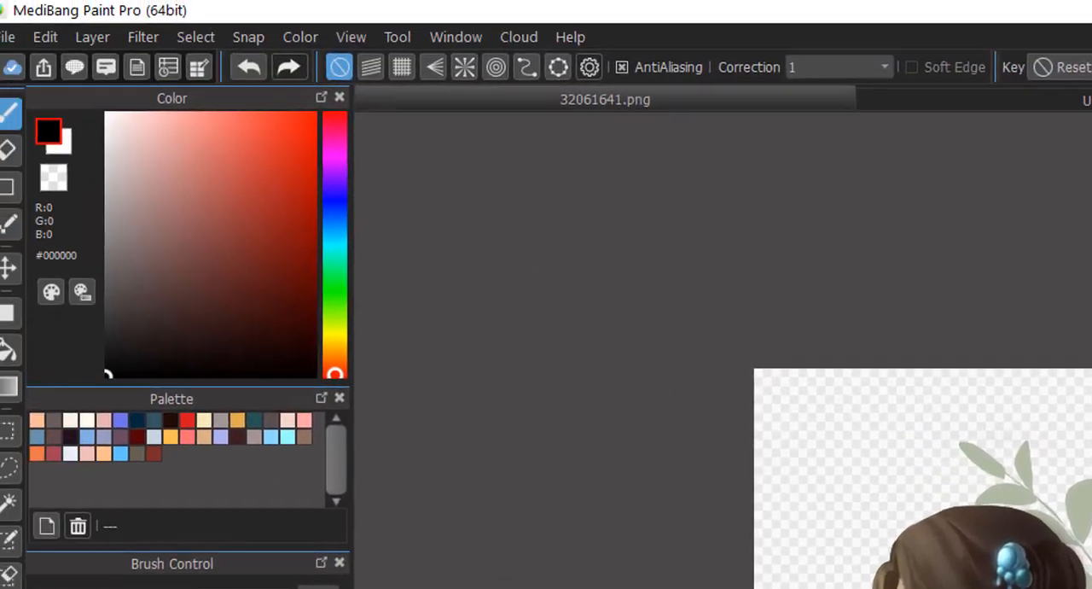
- Start Mesh Transform on the expand layer, placing a 6x6 grid over the illustration
{"action": "left_click", "coordinate": [248, 37]}
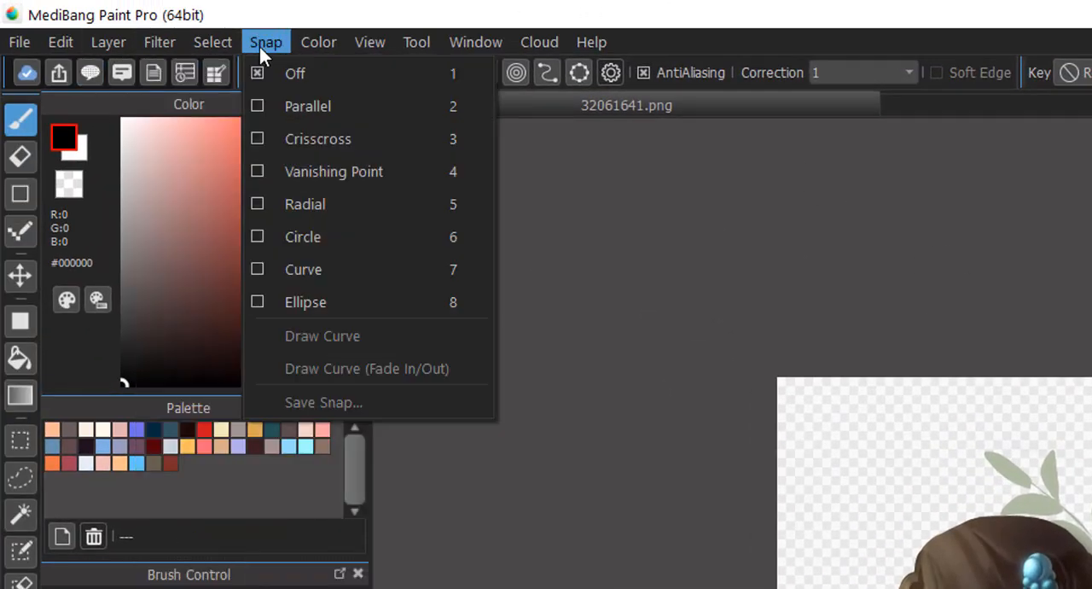
{"action": "left_click", "coordinate": [212, 42]}
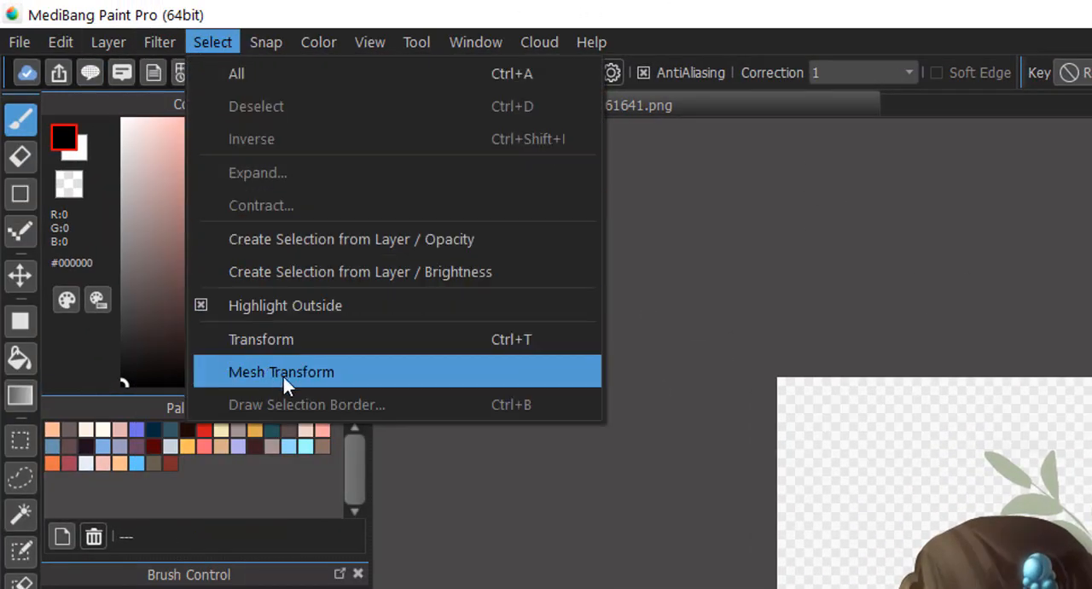
{"action": "left_click", "coordinate": [281, 372]}
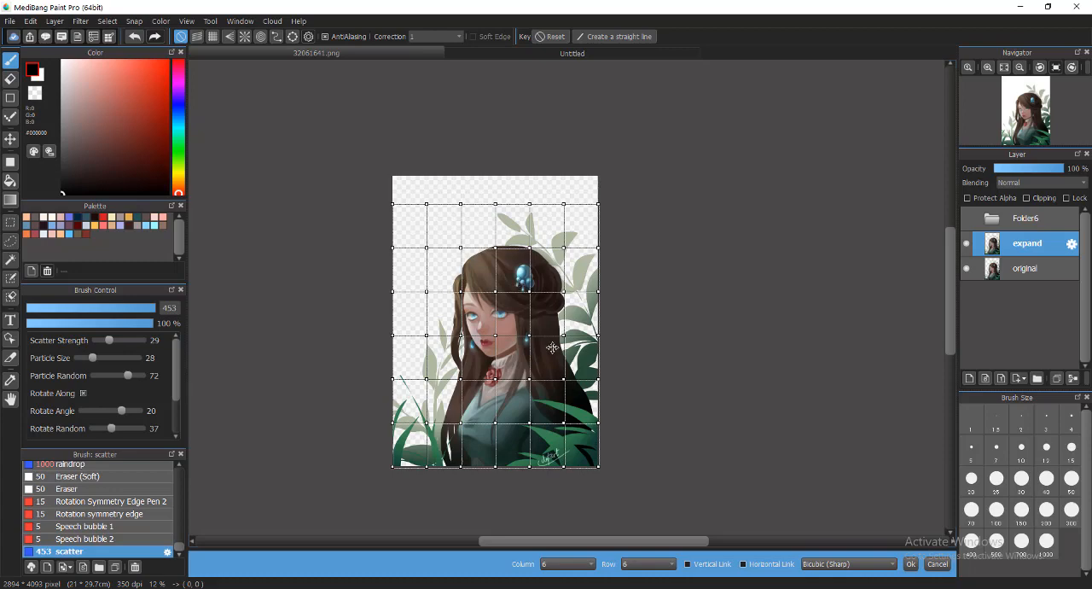
{"action": "mouse_move", "coordinate": [492, 243]}
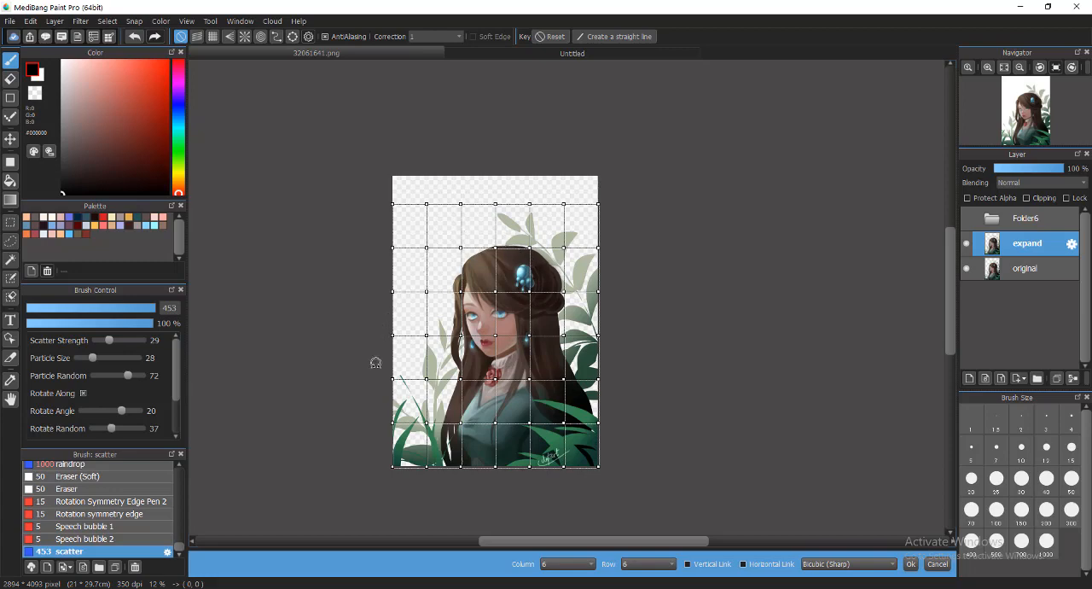
{"action": "mouse_move", "coordinate": [375, 351]}
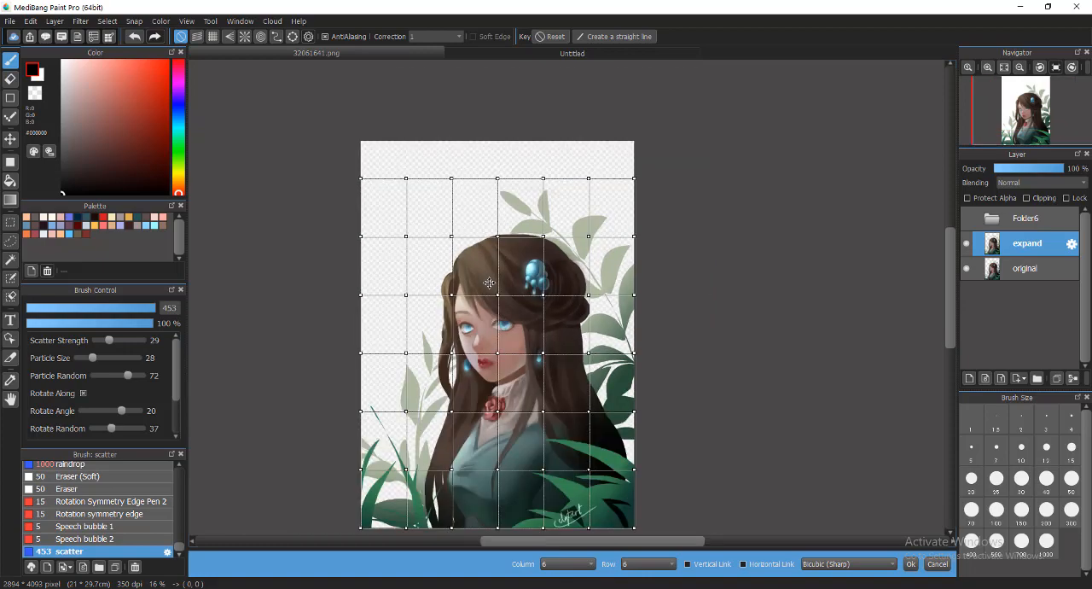
{"action": "mouse_move", "coordinate": [455, 237]}
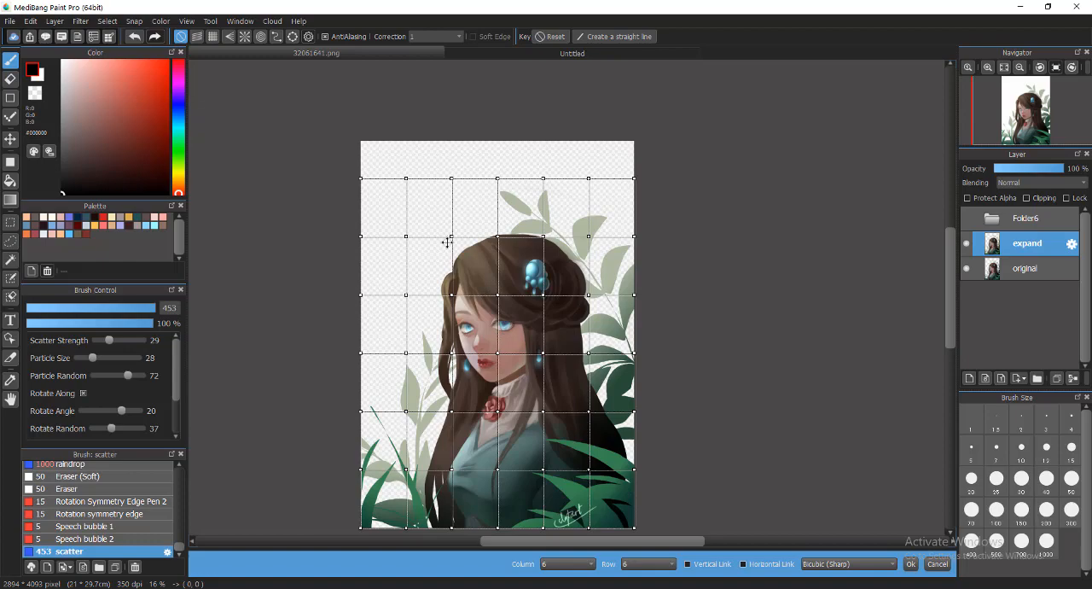
{"action": "mouse_move", "coordinate": [449, 238]}
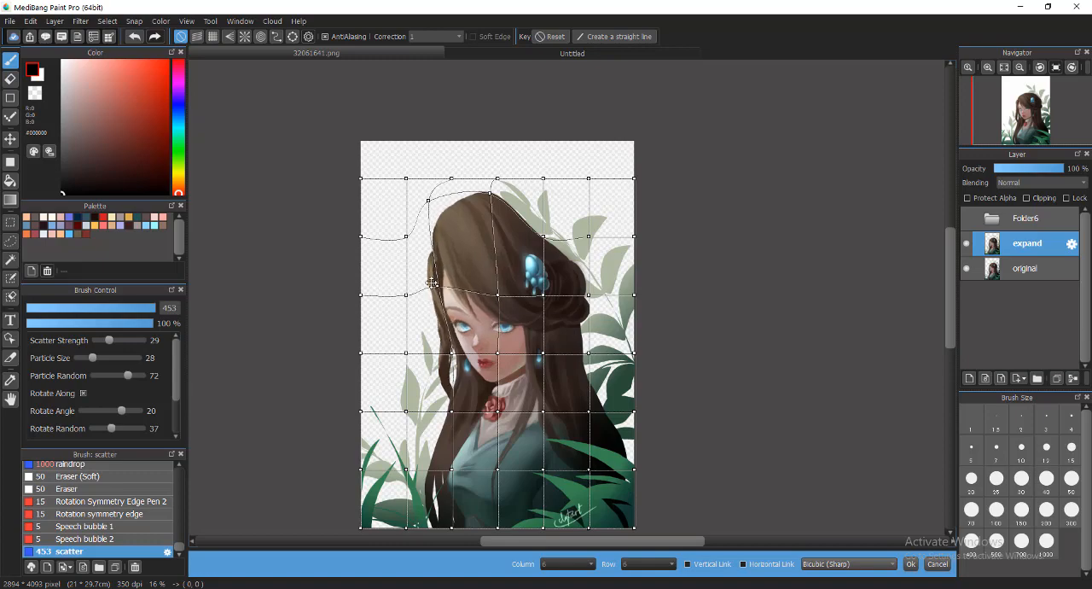
- Drag a mesh point to stretch the hair and head outward, then apply the warp
{"action": "left_click_drag", "start_coordinate": [430, 283], "coordinate": [402, 246]}
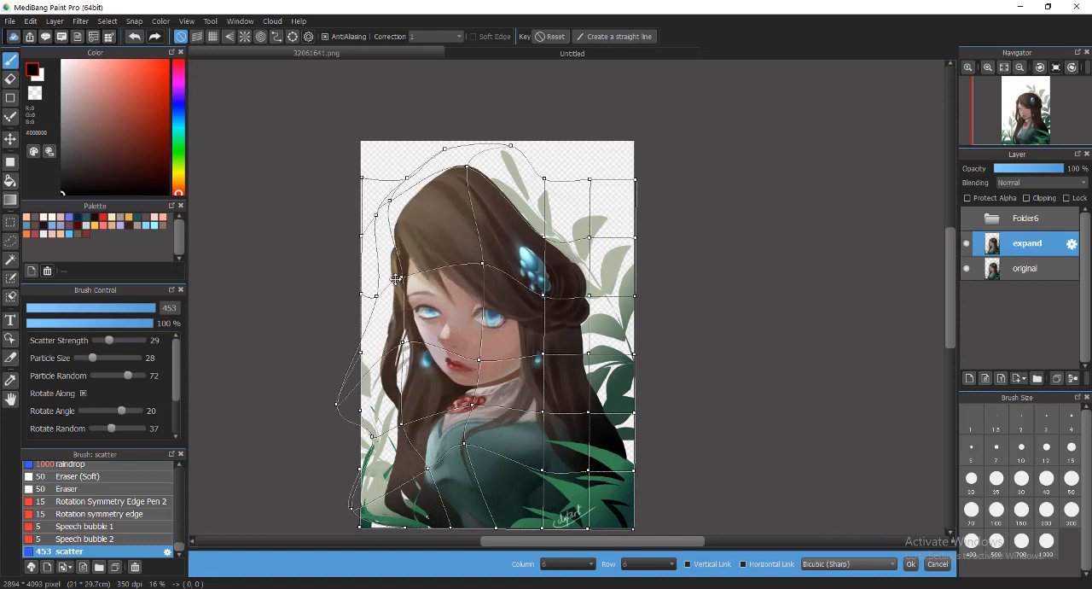
{"action": "left_click", "coordinate": [911, 563]}
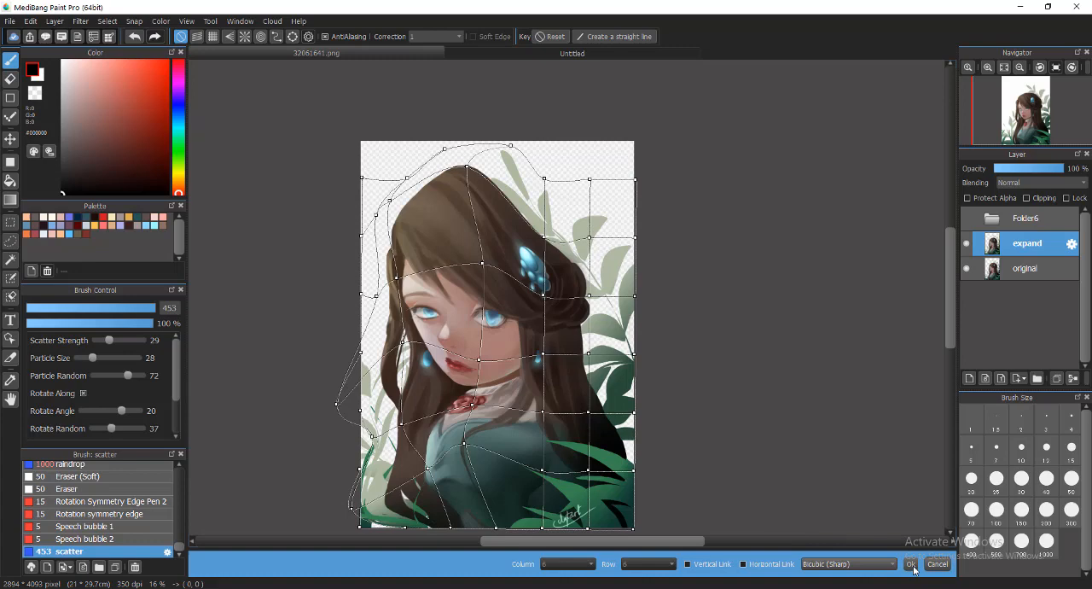
{"action": "left_click", "coordinate": [912, 564]}
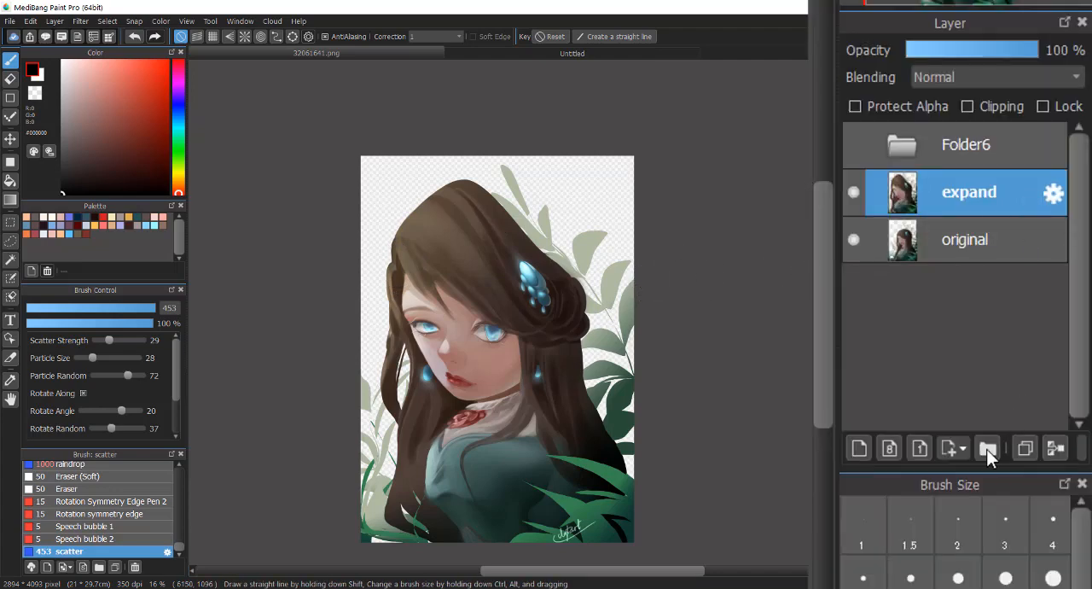
- Add a Stencil (8 bit) layer, Stencil9, above the expand layer
{"action": "left_click", "coordinate": [947, 447]}
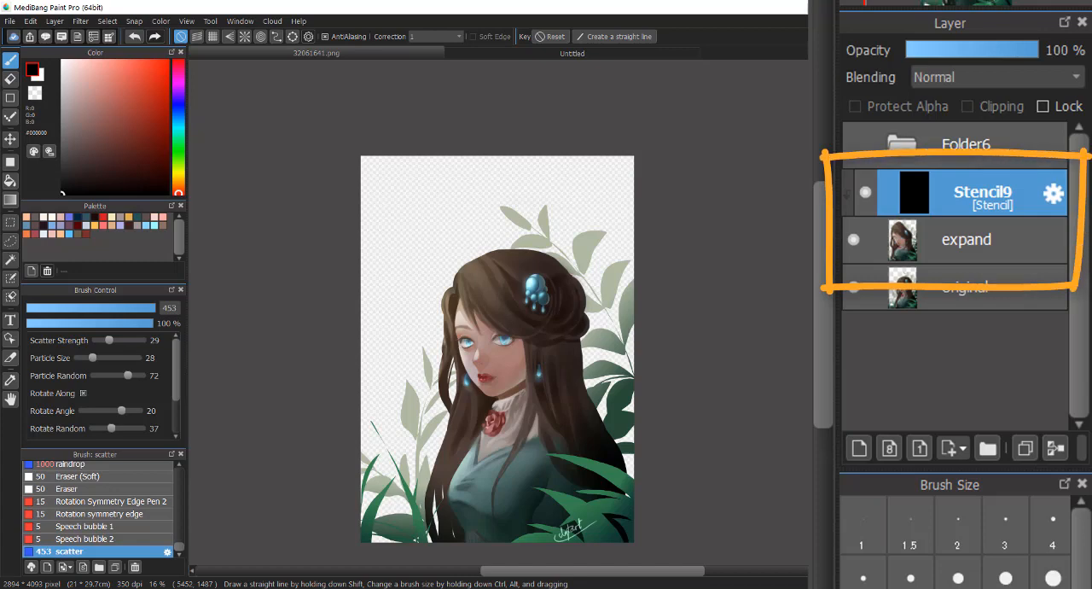
{"action": "mouse_move", "coordinate": [930, 215]}
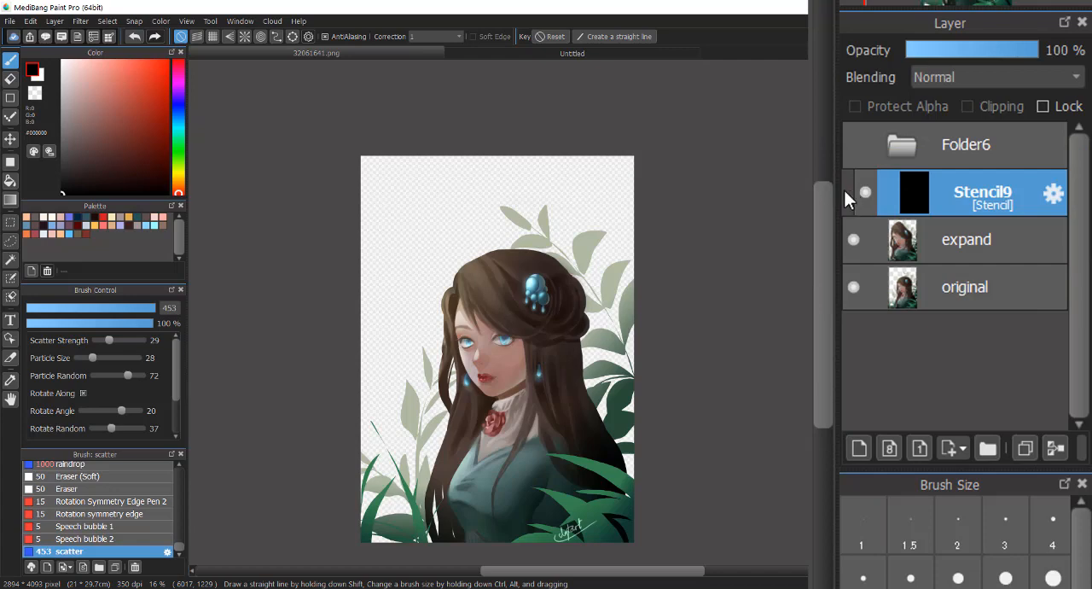
{"action": "left_click", "coordinate": [965, 239]}
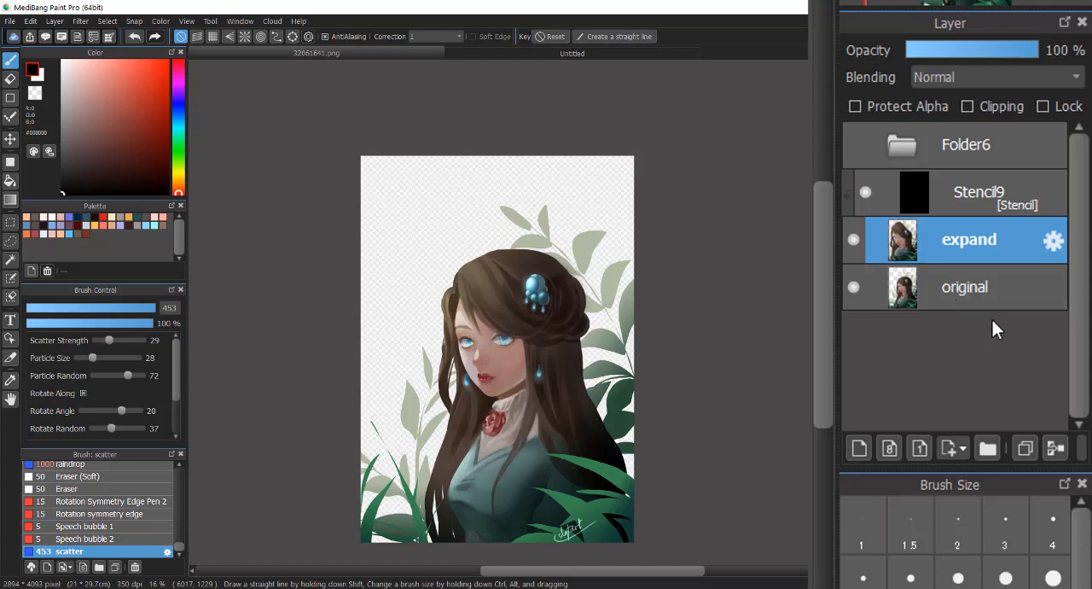
{"action": "mouse_move", "coordinate": [987, 316]}
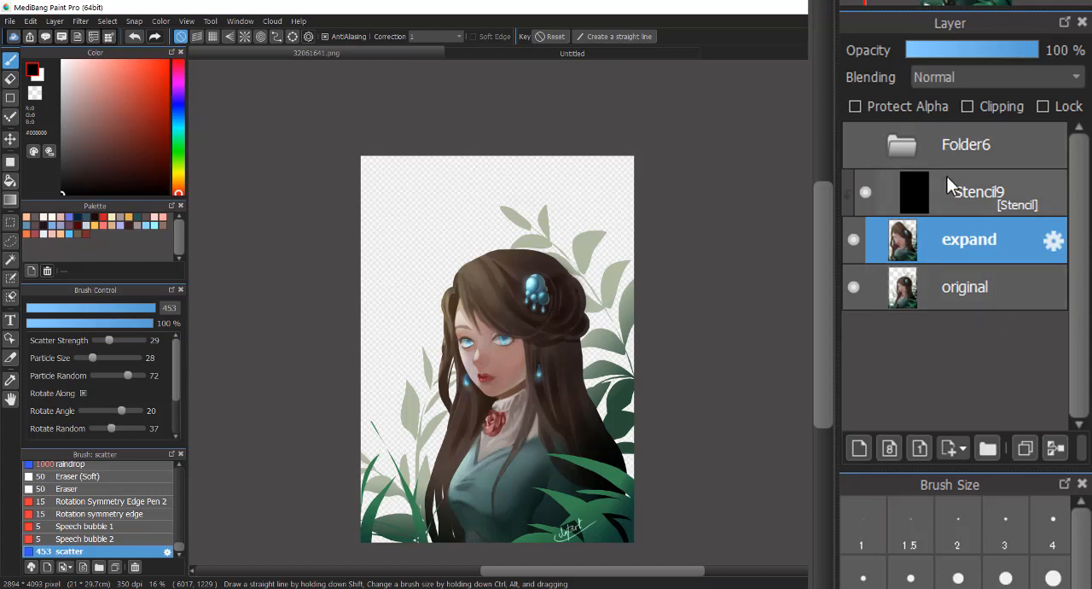
{"action": "left_click", "coordinate": [973, 192]}
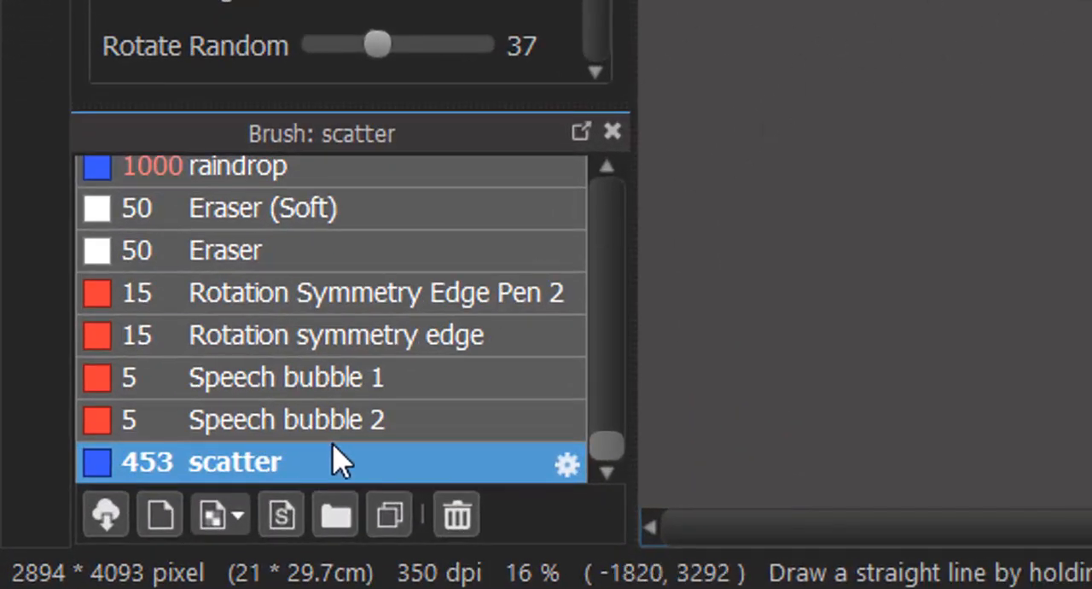
{"action": "mouse_move", "coordinate": [521, 491]}
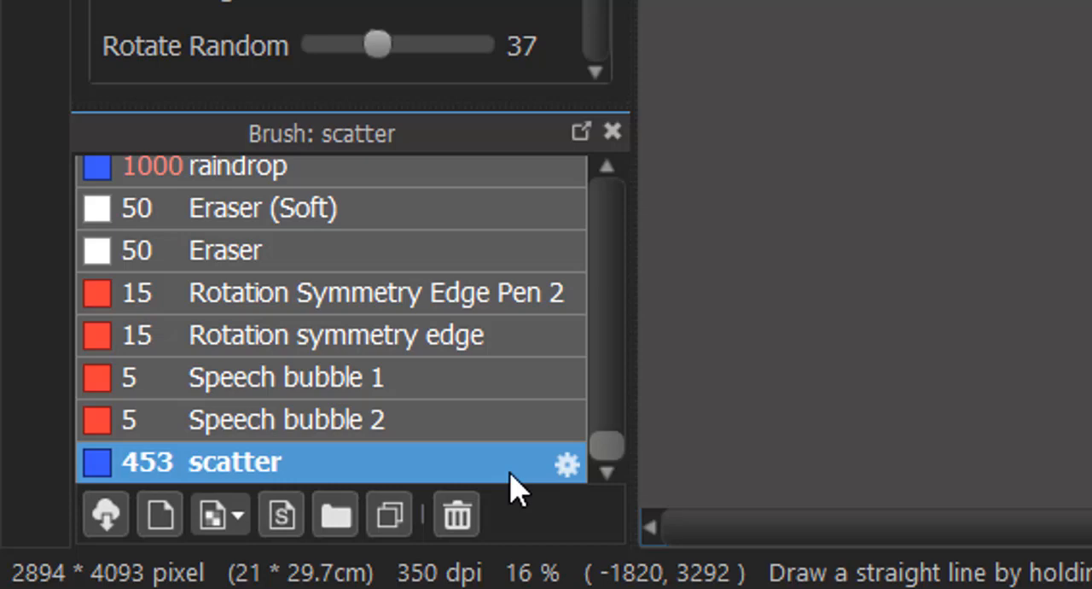
{"action": "mouse_move", "coordinate": [986, 312]}
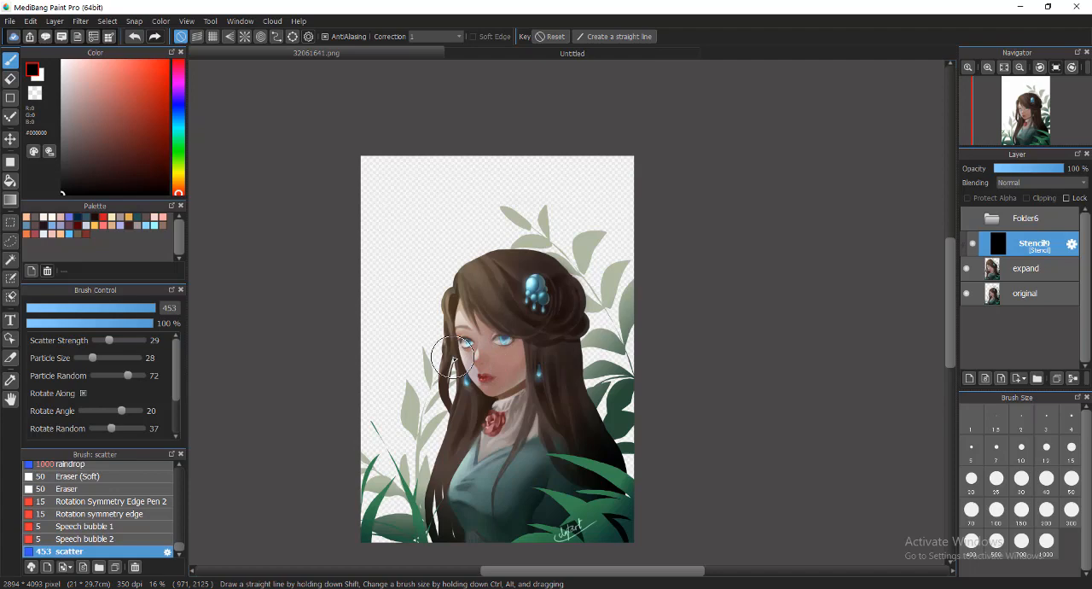
{"action": "mouse_move", "coordinate": [384, 363]}
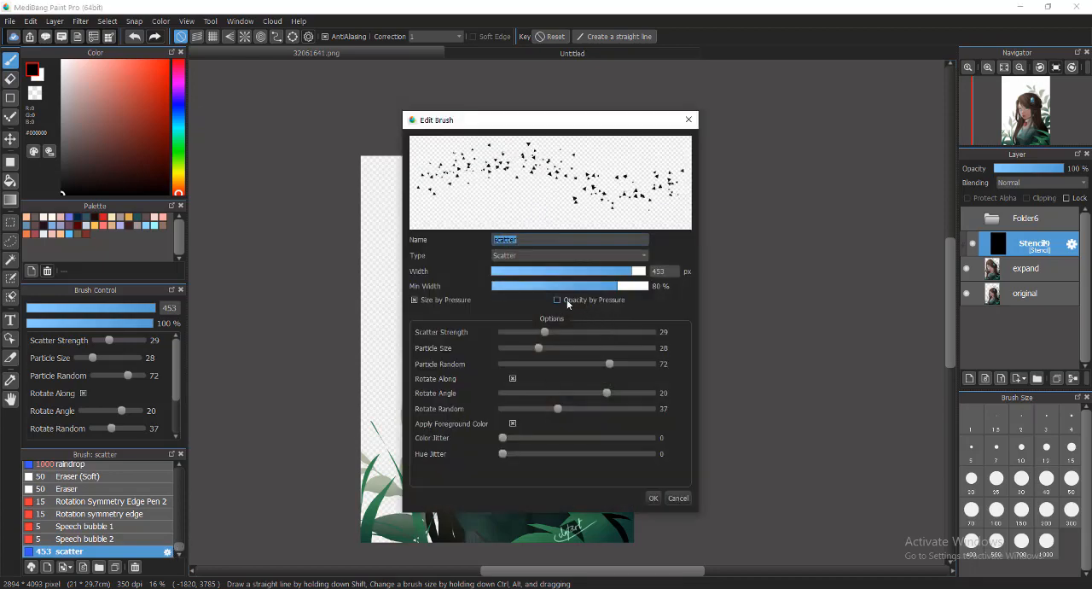
{"action": "mouse_move", "coordinate": [559, 304]}
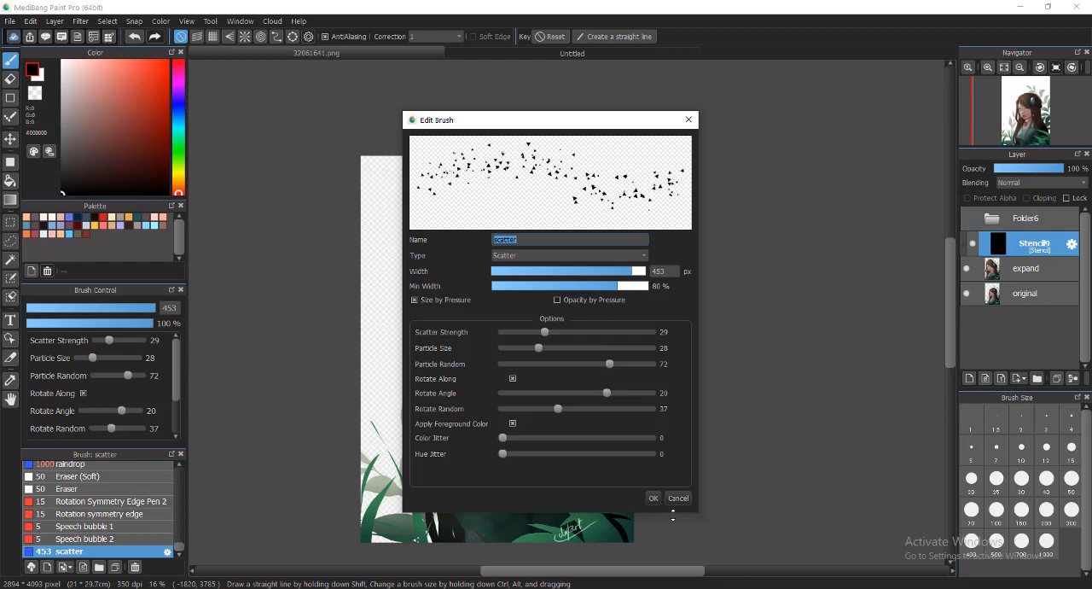
{"action": "mouse_move", "coordinate": [604, 387]}
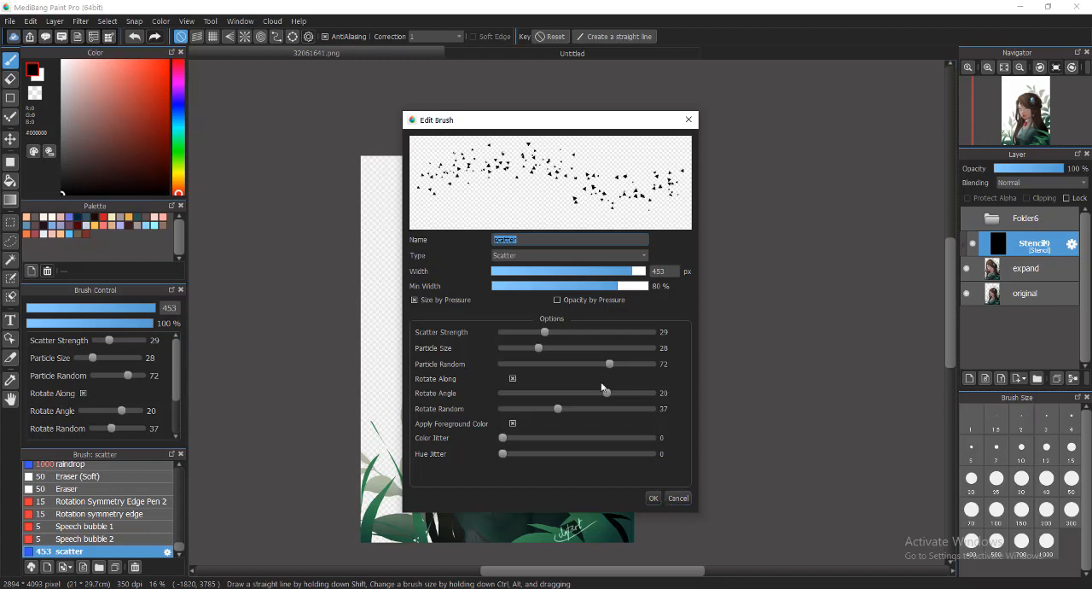
{"action": "mouse_move", "coordinate": [597, 329]}
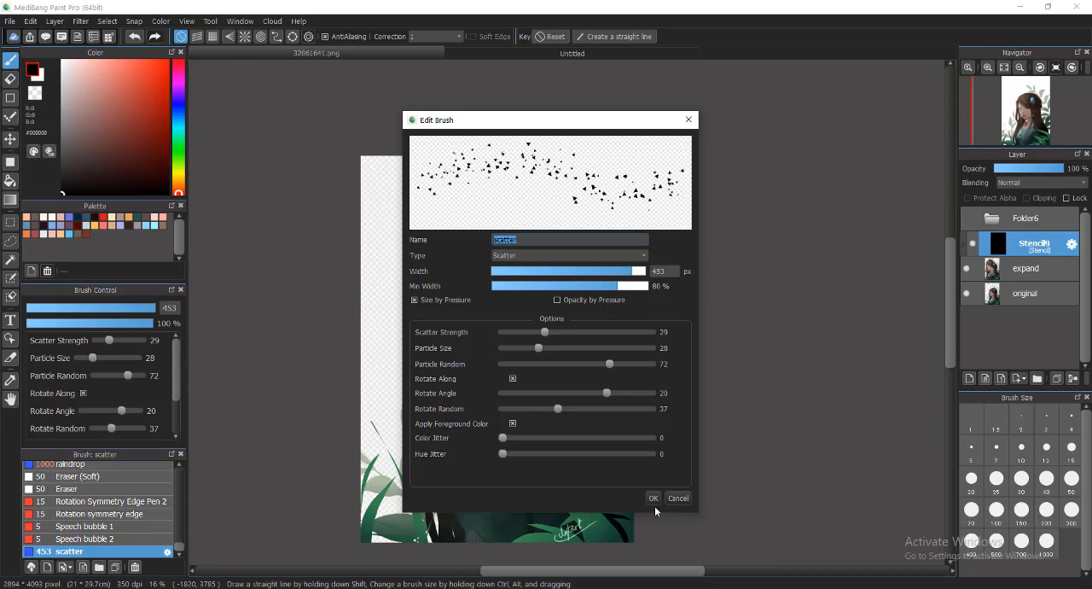
{"action": "left_click", "coordinate": [652, 498]}
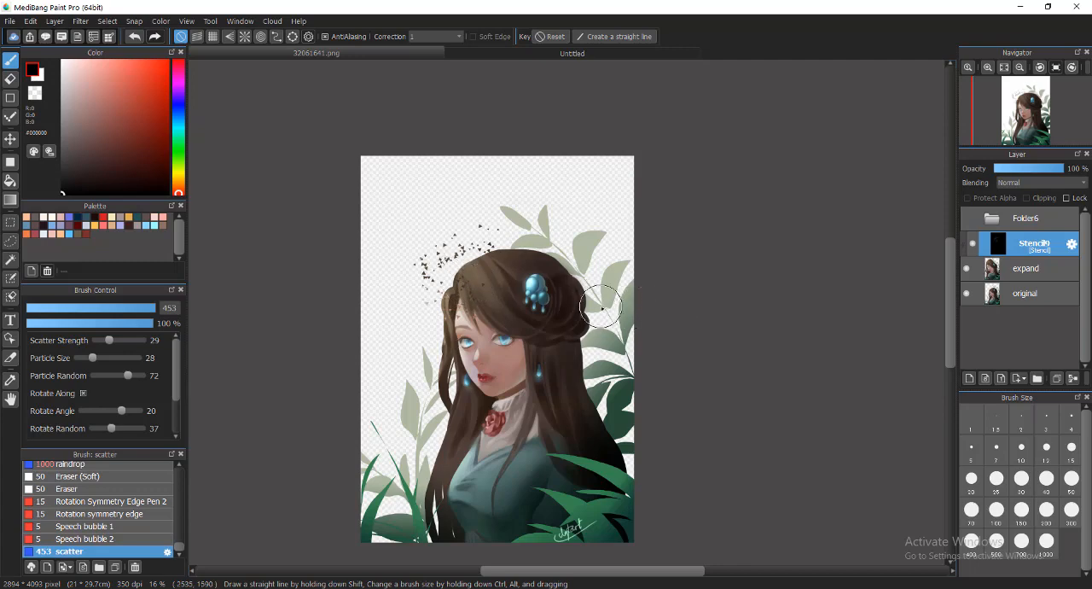
{"action": "mouse_move", "coordinate": [536, 315]}
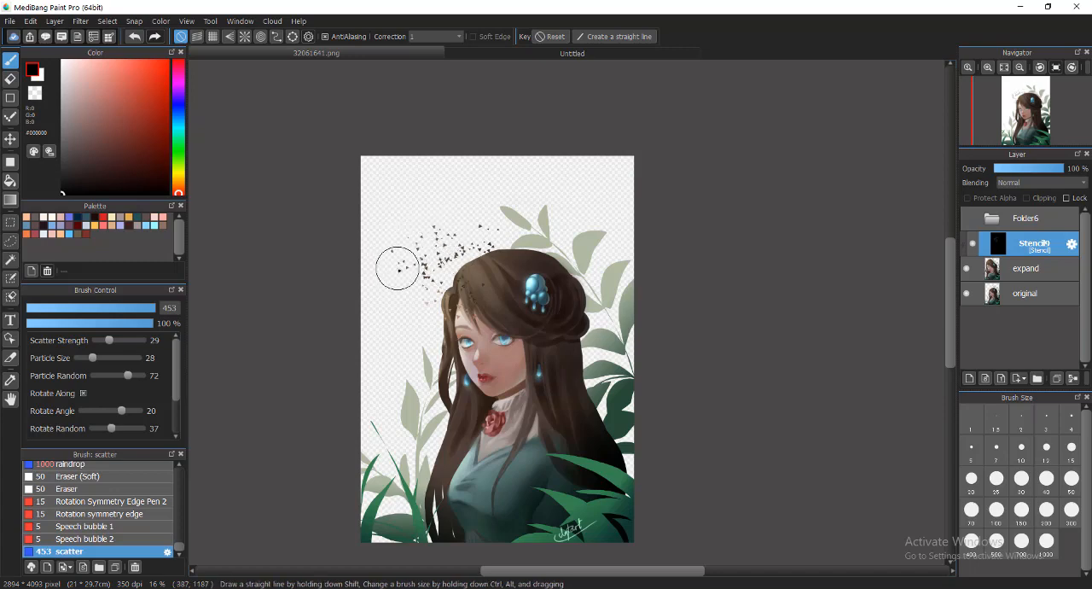
- Paint a scatter-brush stroke on Stencil9 off the upper left of the hair
{"action": "left_click_drag", "start_coordinate": [397, 265], "coordinate": [473, 291]}
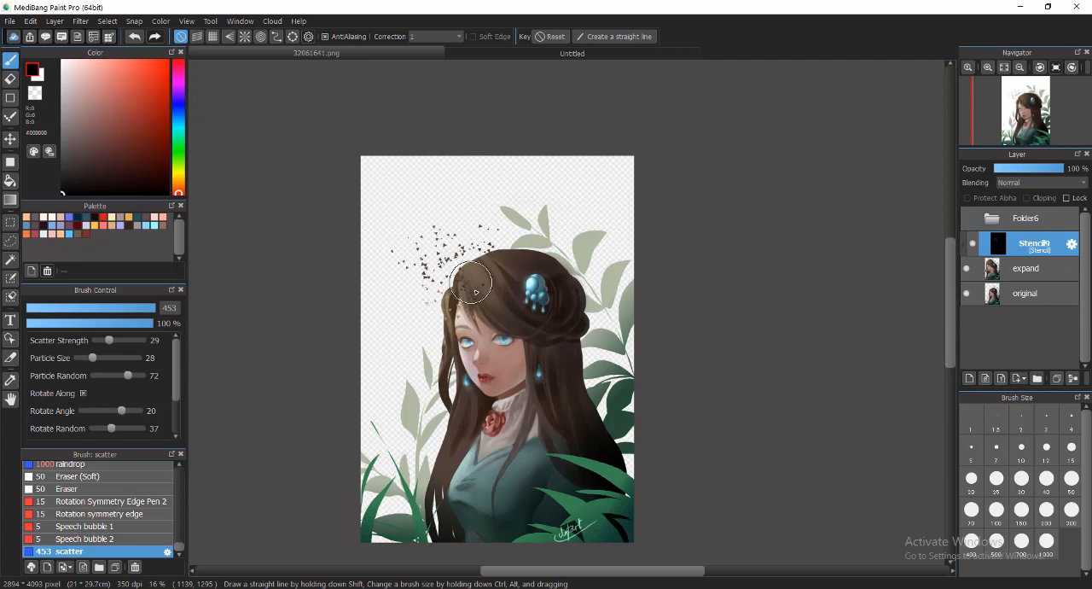
{"action": "mouse_move", "coordinate": [455, 315]}
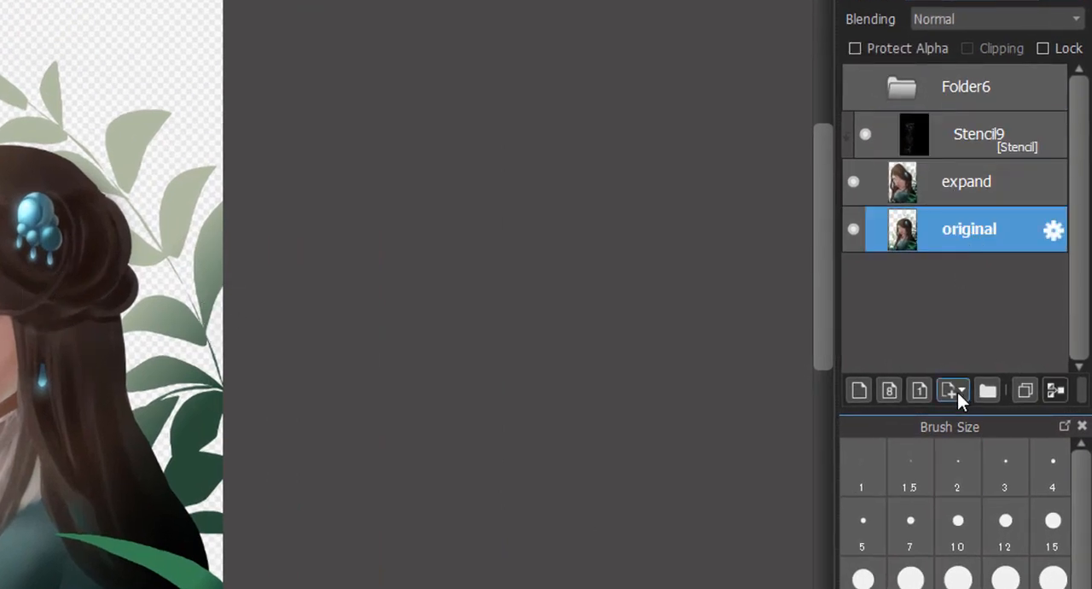
- Add a Mask layer, Mask10, above the original layer
{"action": "left_click", "coordinate": [950, 389]}
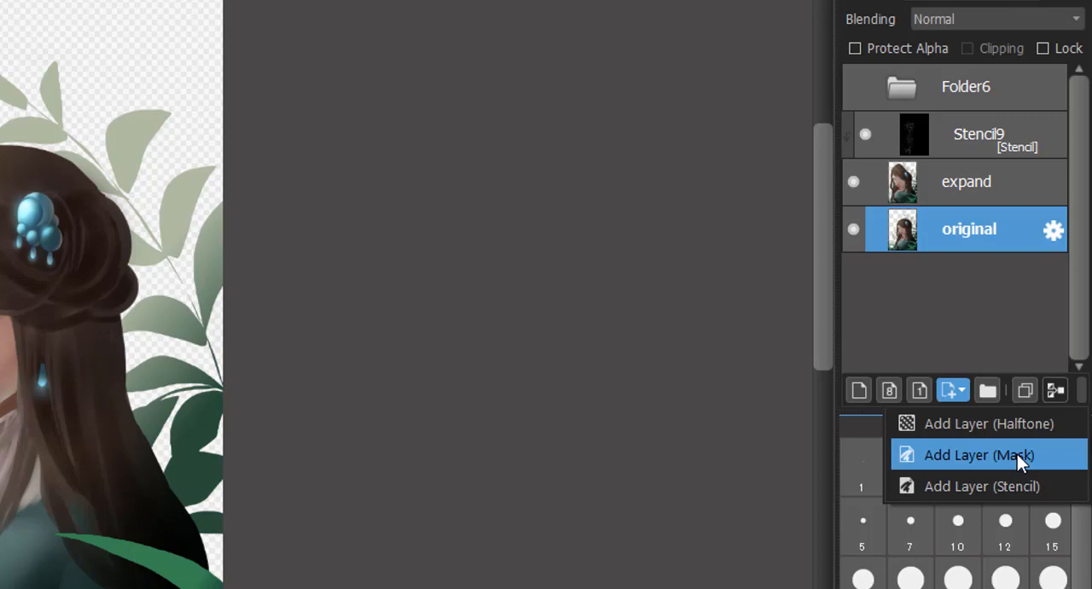
{"action": "left_click", "coordinate": [978, 454]}
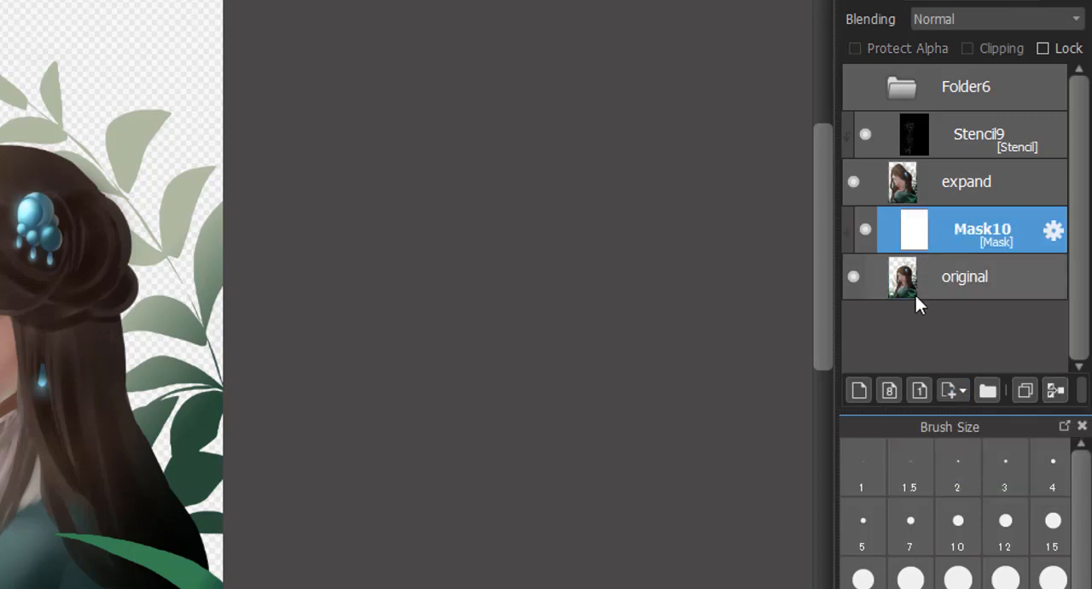
{"action": "mouse_move", "coordinate": [1045, 180]}
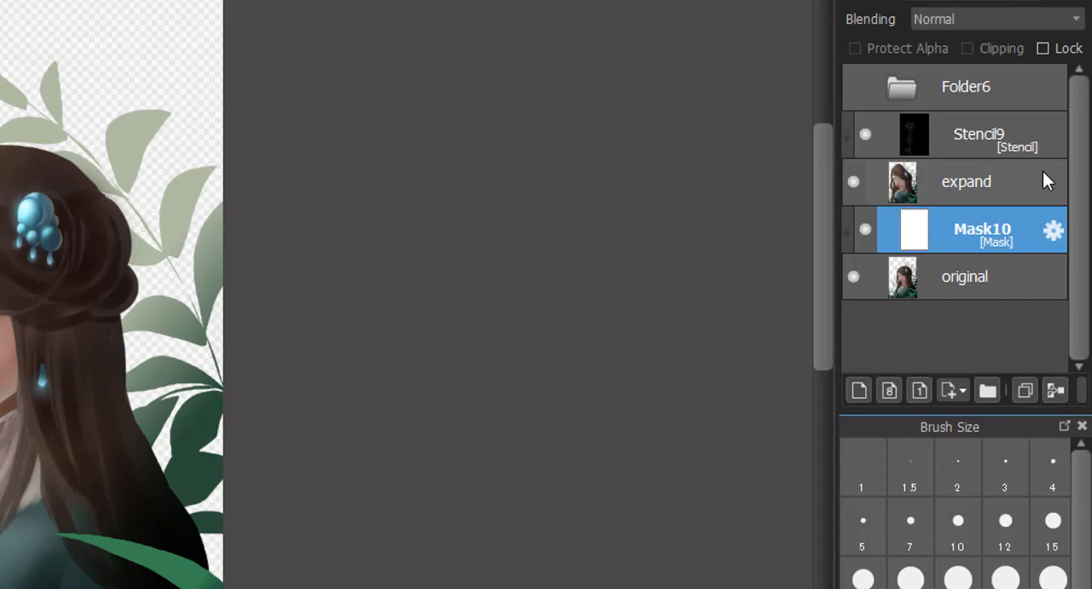
{"action": "mouse_move", "coordinate": [10, 203]}
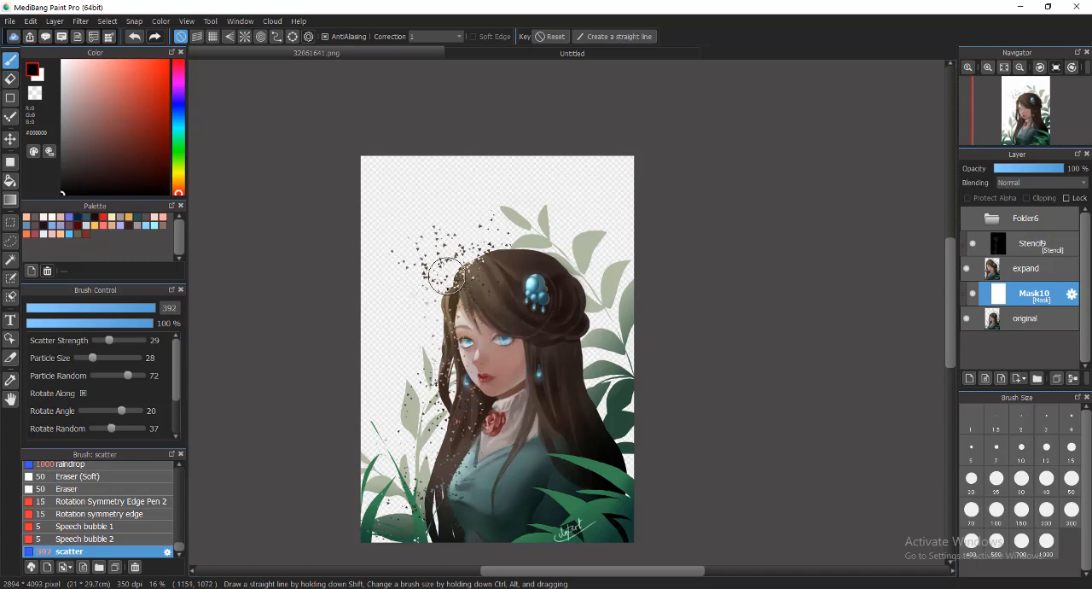
- Scatter-brush gaps on Mask10 down the left hair, forehead, face and shoulder
{"action": "left_click_drag", "start_coordinate": [448, 273], "coordinate": [456, 308]}
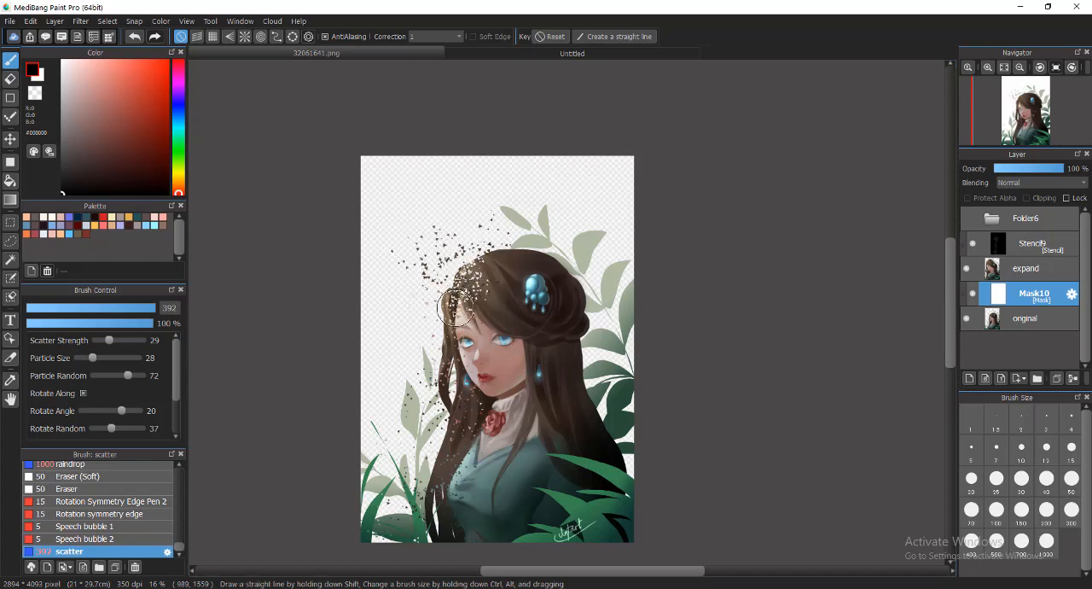
{"action": "left_click_drag", "start_coordinate": [461, 307], "coordinate": [469, 367]}
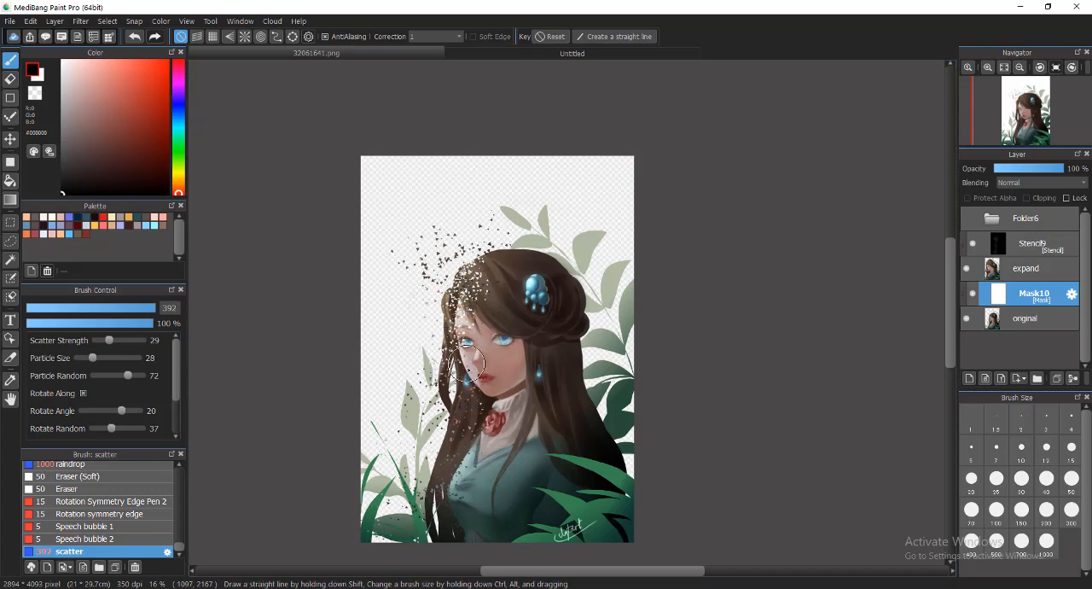
{"action": "left_click_drag", "start_coordinate": [478, 362], "coordinate": [448, 440]}
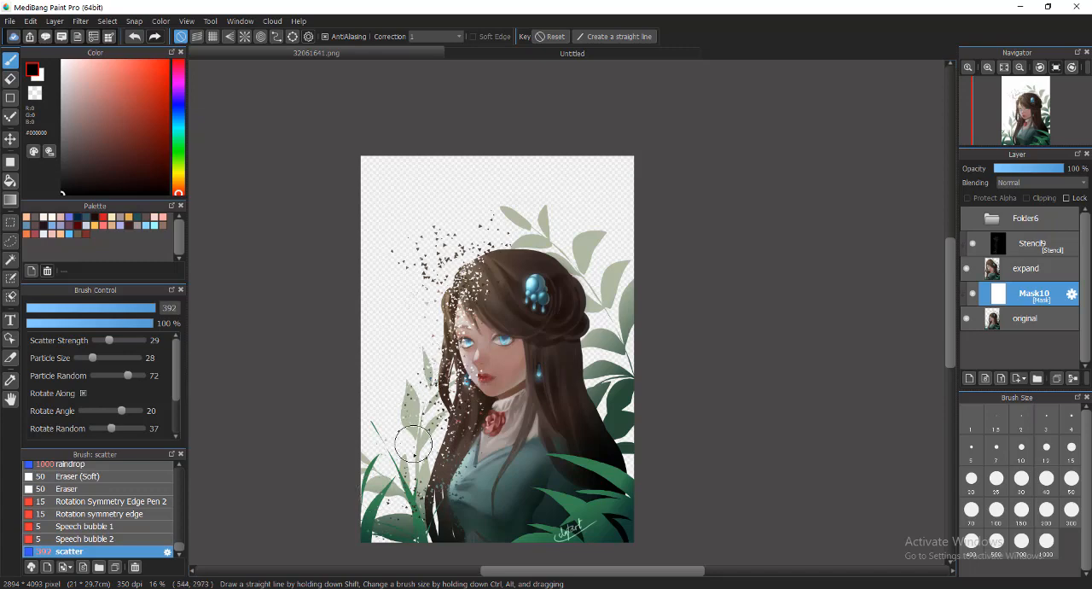
{"action": "left_click_drag", "start_coordinate": [414, 444], "coordinate": [426, 529]}
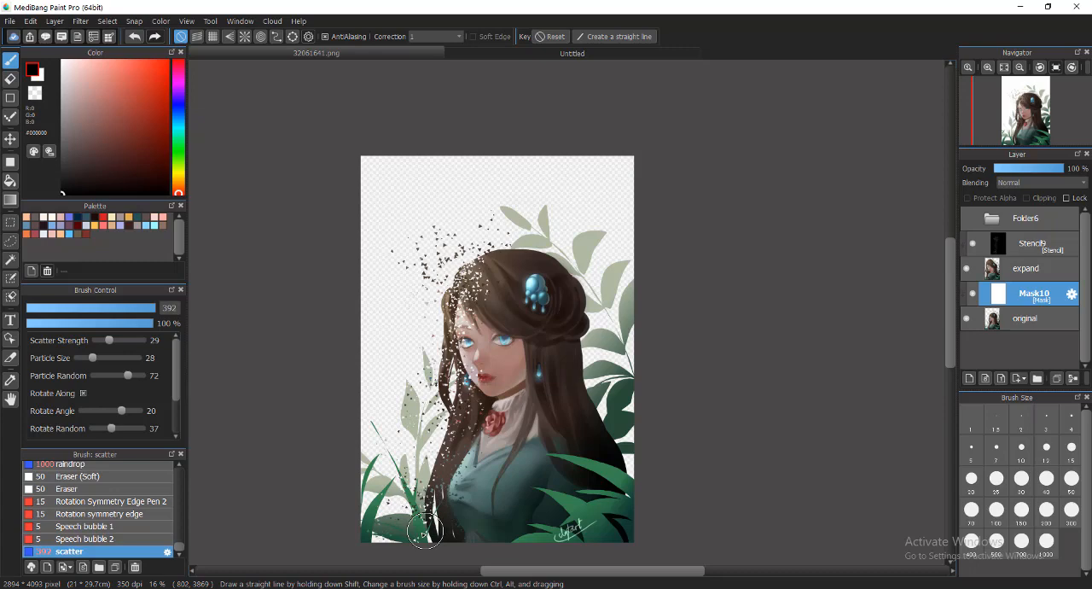
{"action": "mouse_move", "coordinate": [353, 558]}
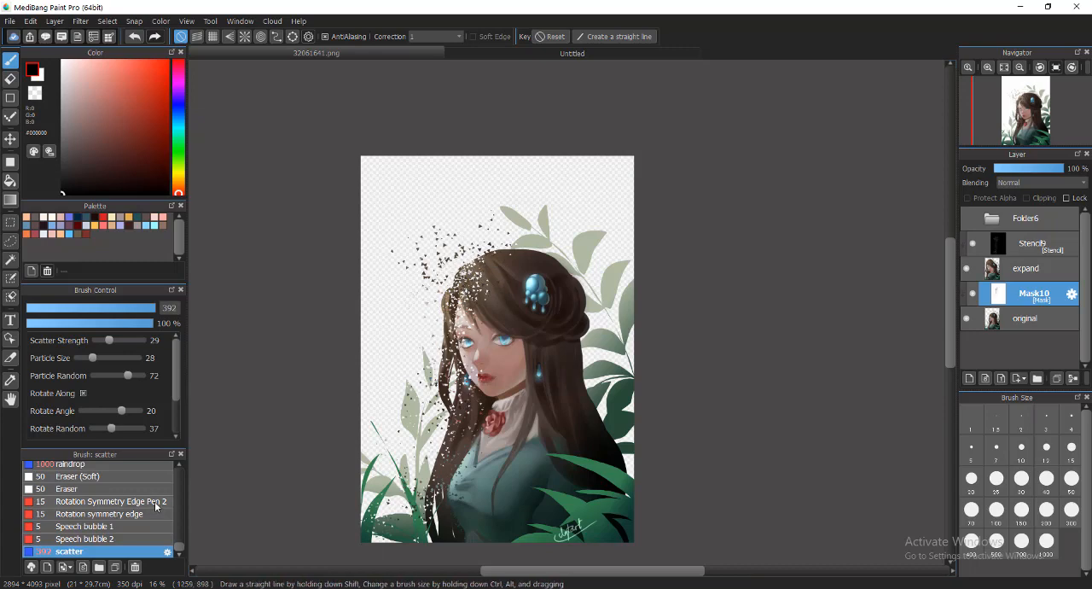
{"action": "scroll", "scroll_direction": "down", "scroll_amount": 3}
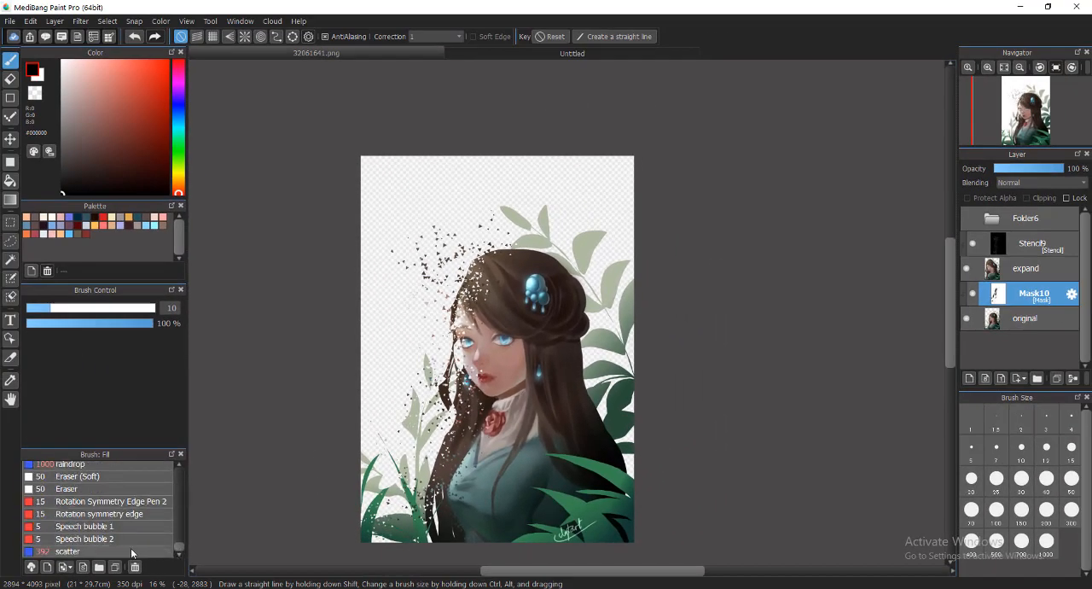
- Paint more scatter strokes over the top-left hair and around the eyes
{"action": "left_click", "coordinate": [67, 538]}
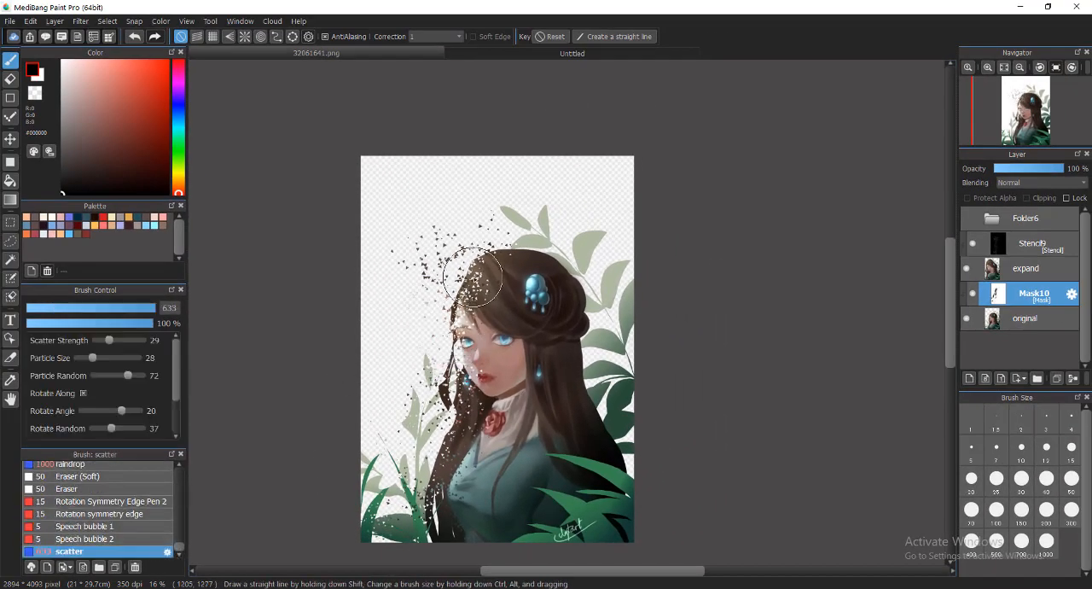
{"action": "left_click_drag", "start_coordinate": [474, 281], "coordinate": [490, 354]}
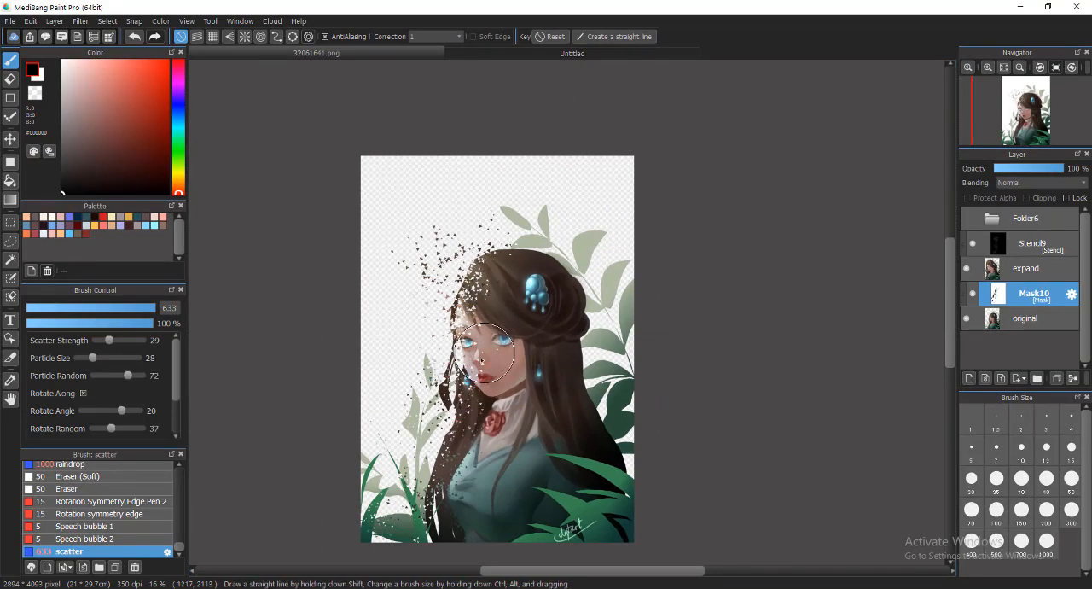
{"action": "left_click_drag", "start_coordinate": [491, 350], "coordinate": [431, 495]}
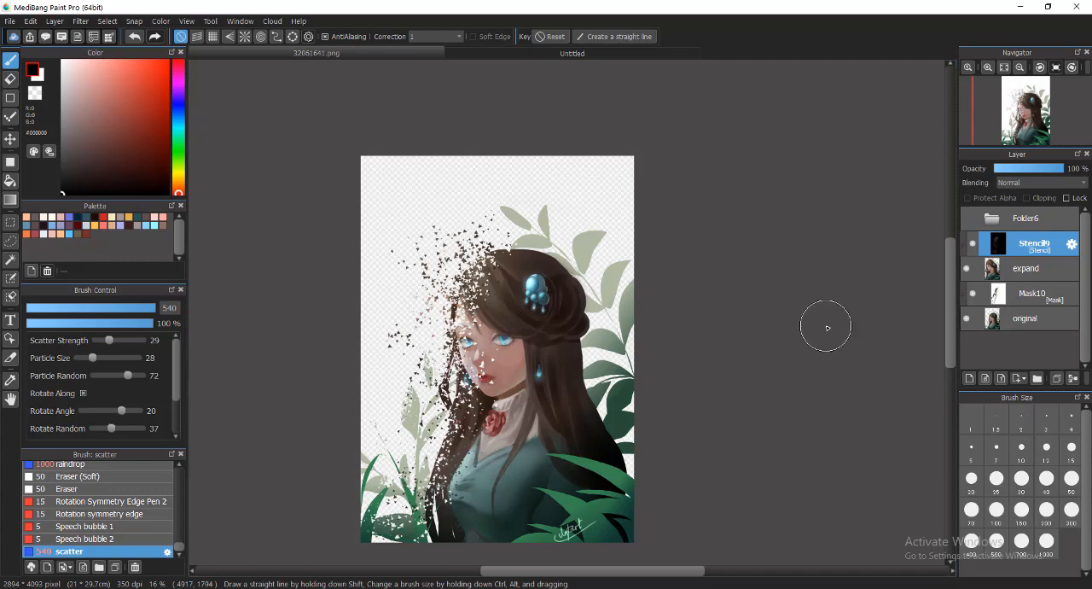
{"action": "mouse_move", "coordinate": [1051, 326]}
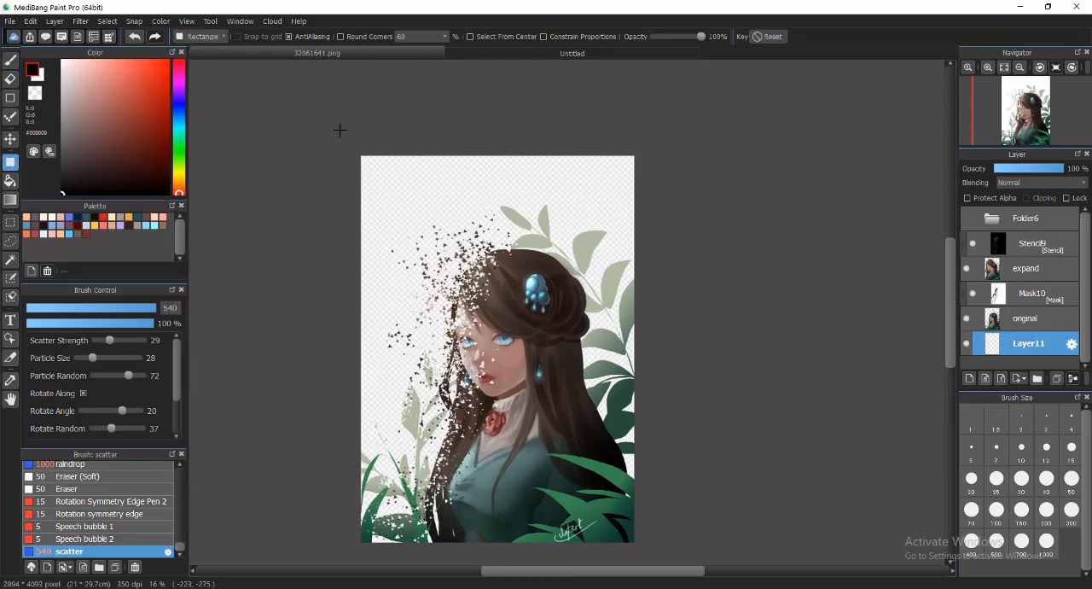
{"action": "mouse_move", "coordinate": [351, 152]}
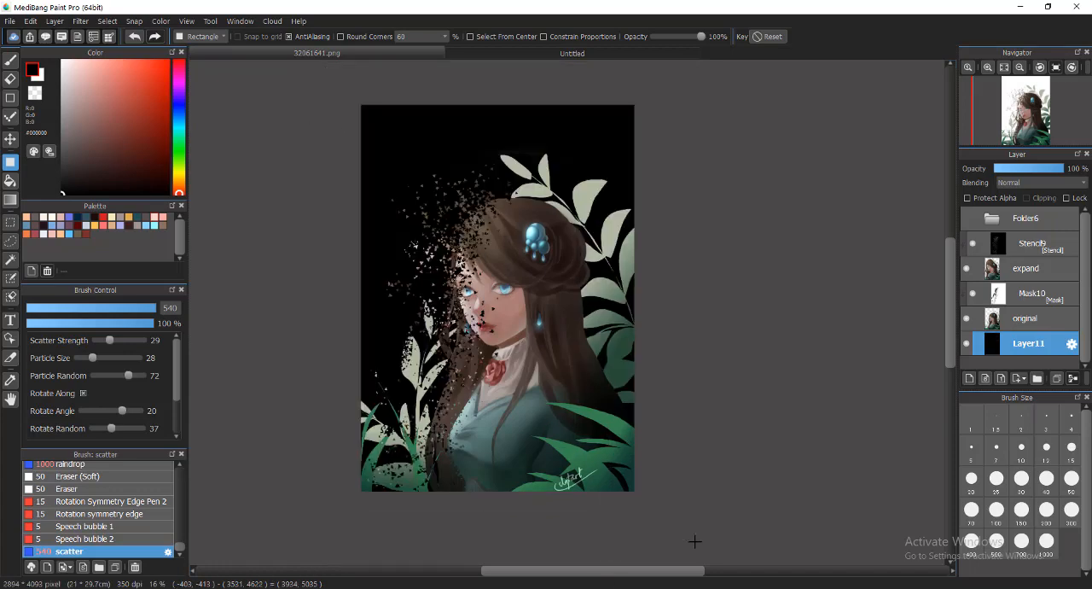
{"action": "mouse_move", "coordinate": [718, 383]}
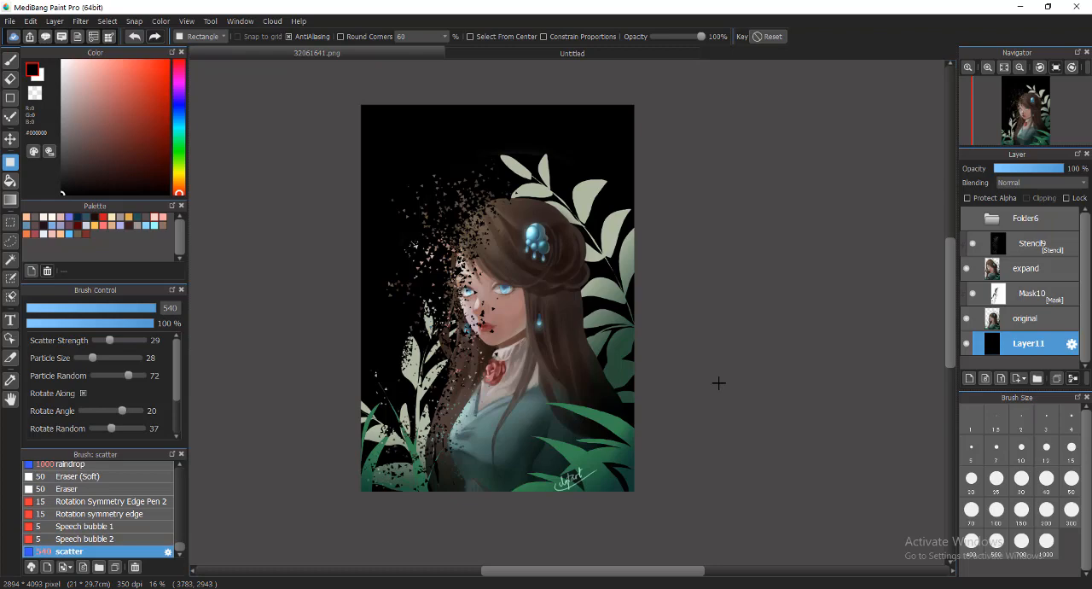
{"action": "mouse_move", "coordinate": [719, 383]}
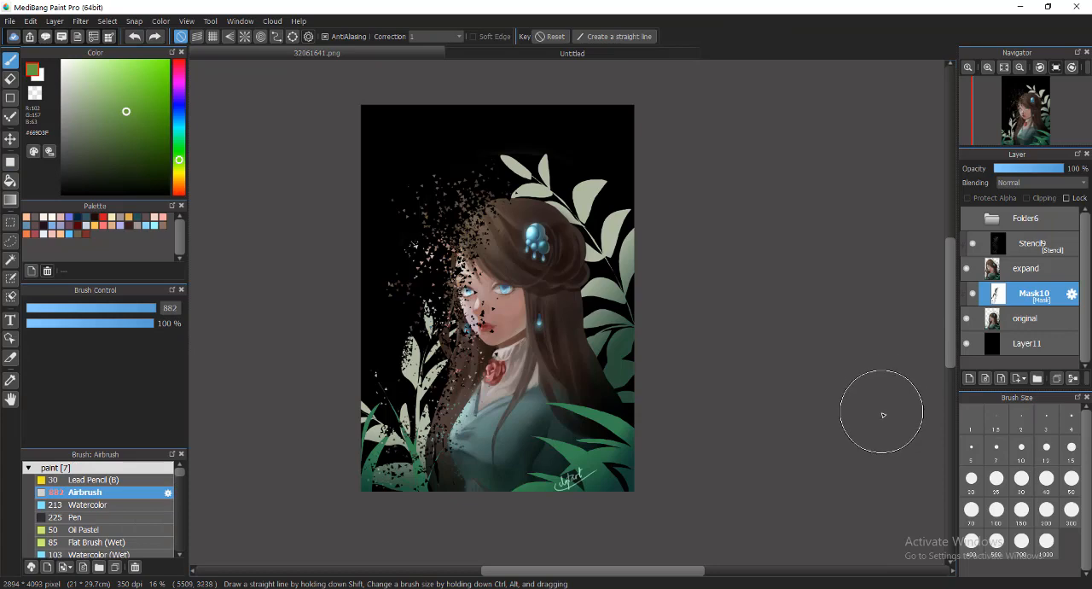
{"action": "mouse_move", "coordinate": [881, 426]}
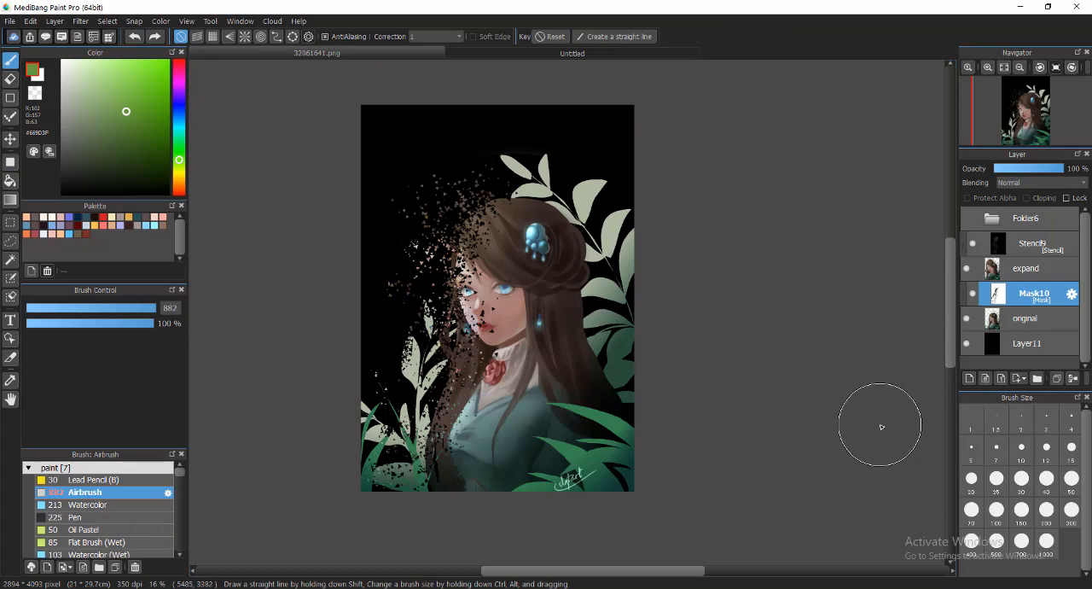